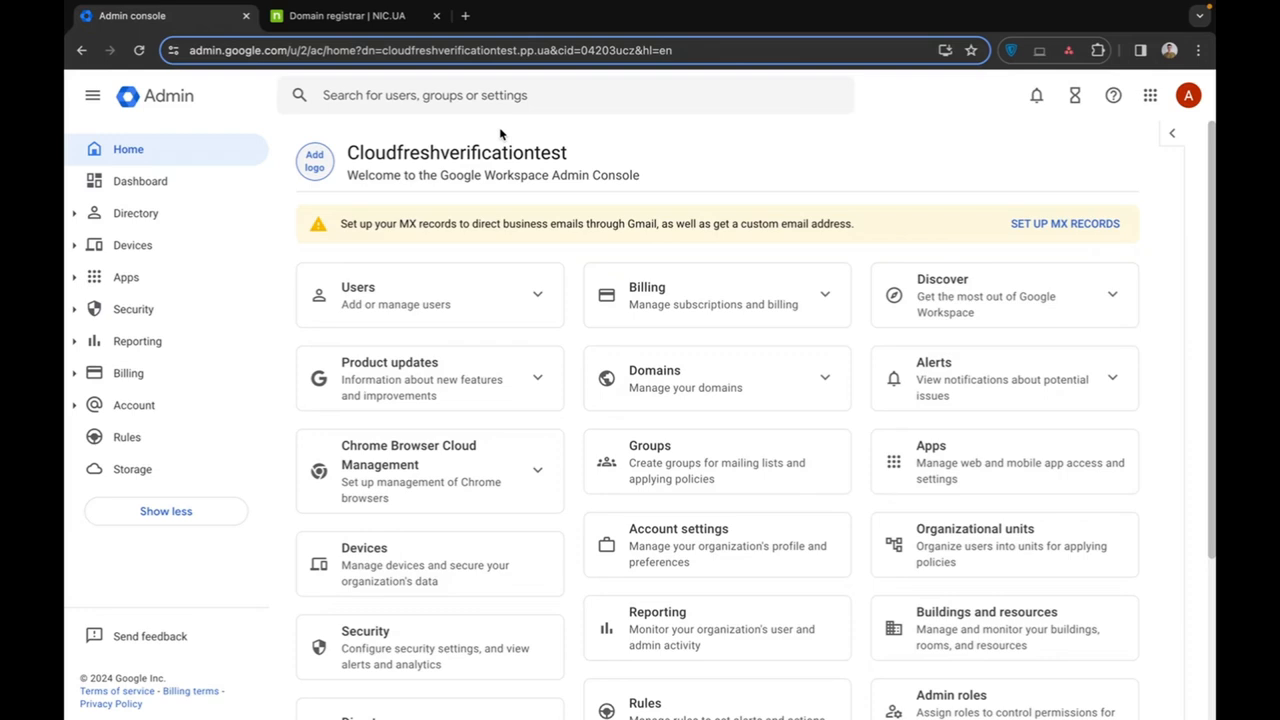
mouse_move(508, 140)
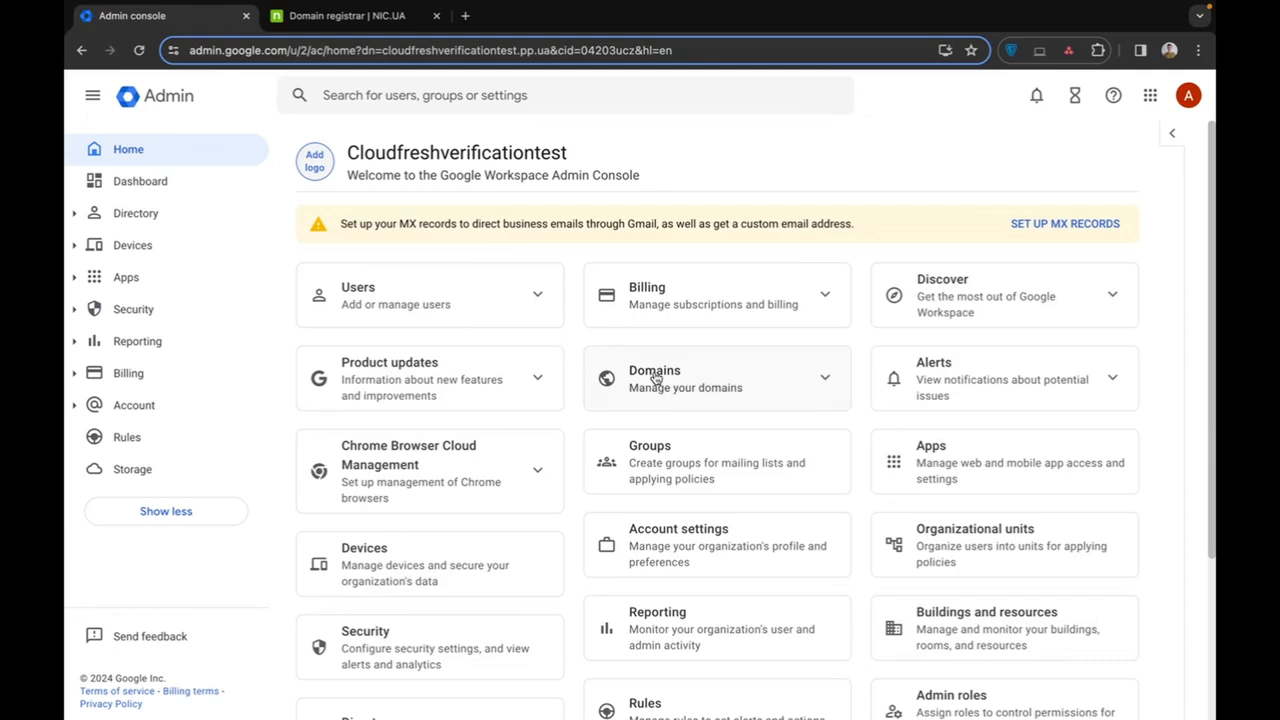
- Reach Manage domains listing the unverified secondary domain cloudfreshtest-domain.pp.ua
click(656, 378)
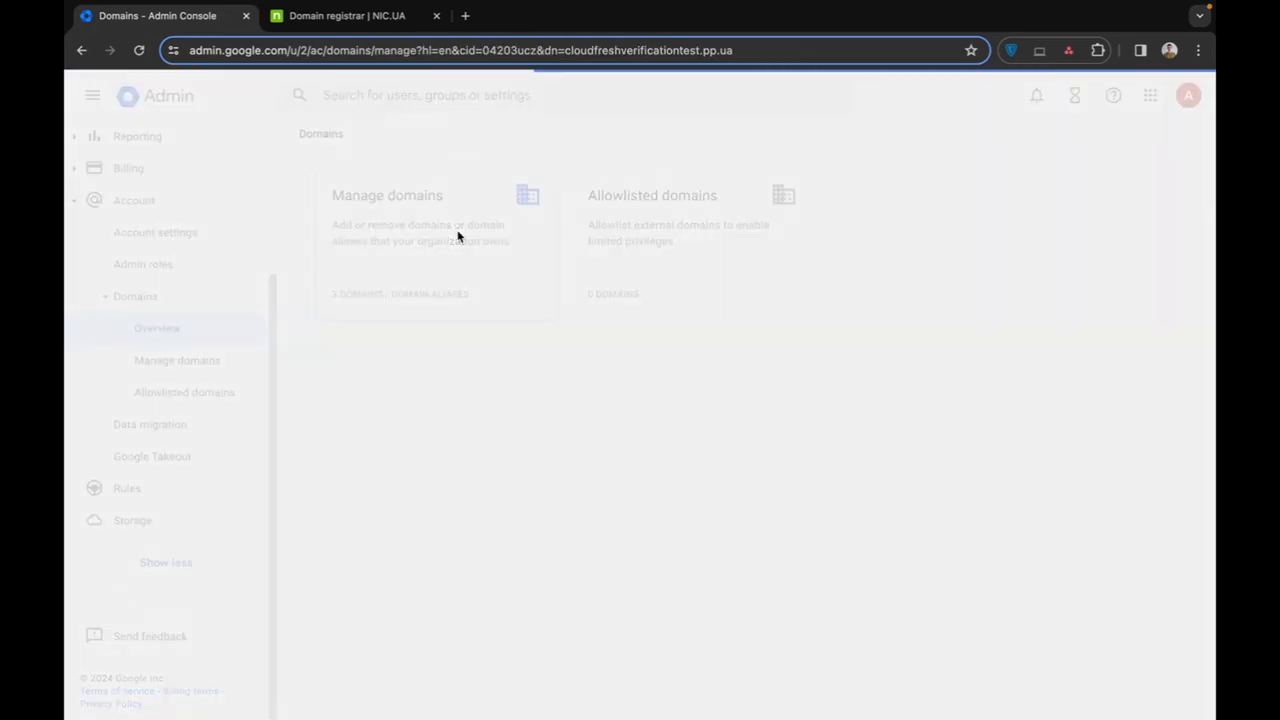
click(388, 196)
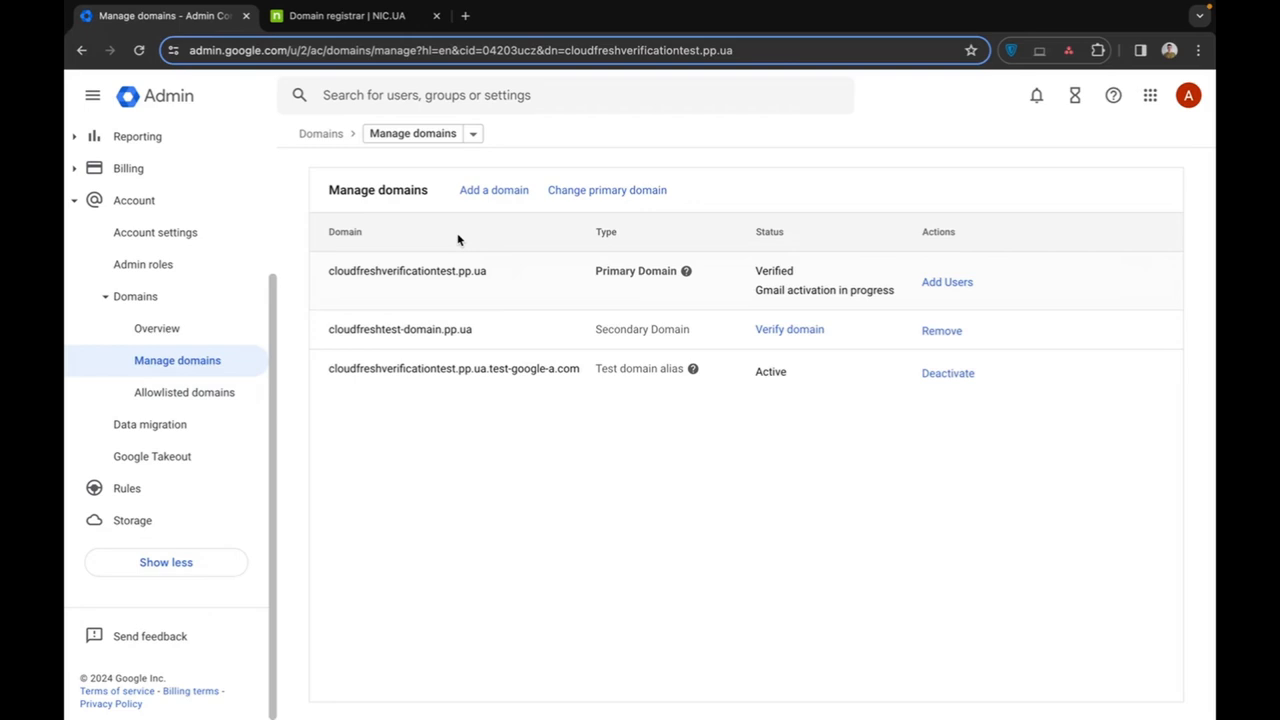
mouse_move(396, 290)
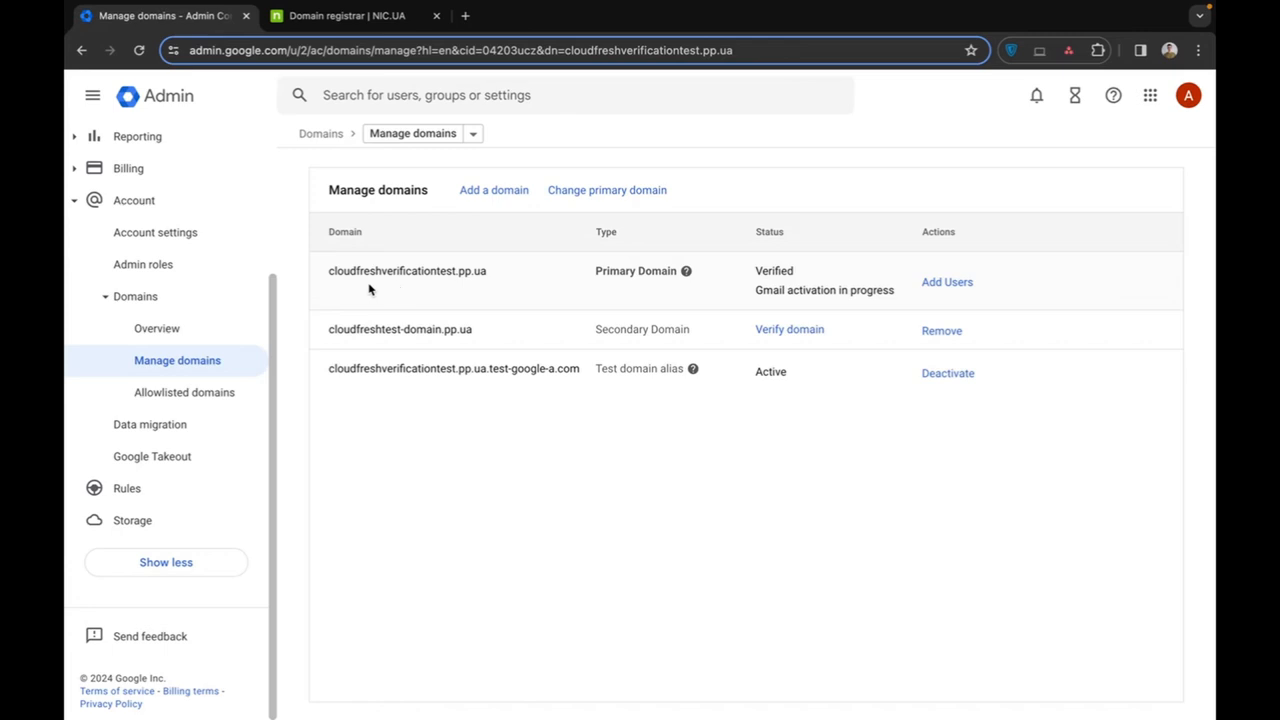
double_click(400, 328)
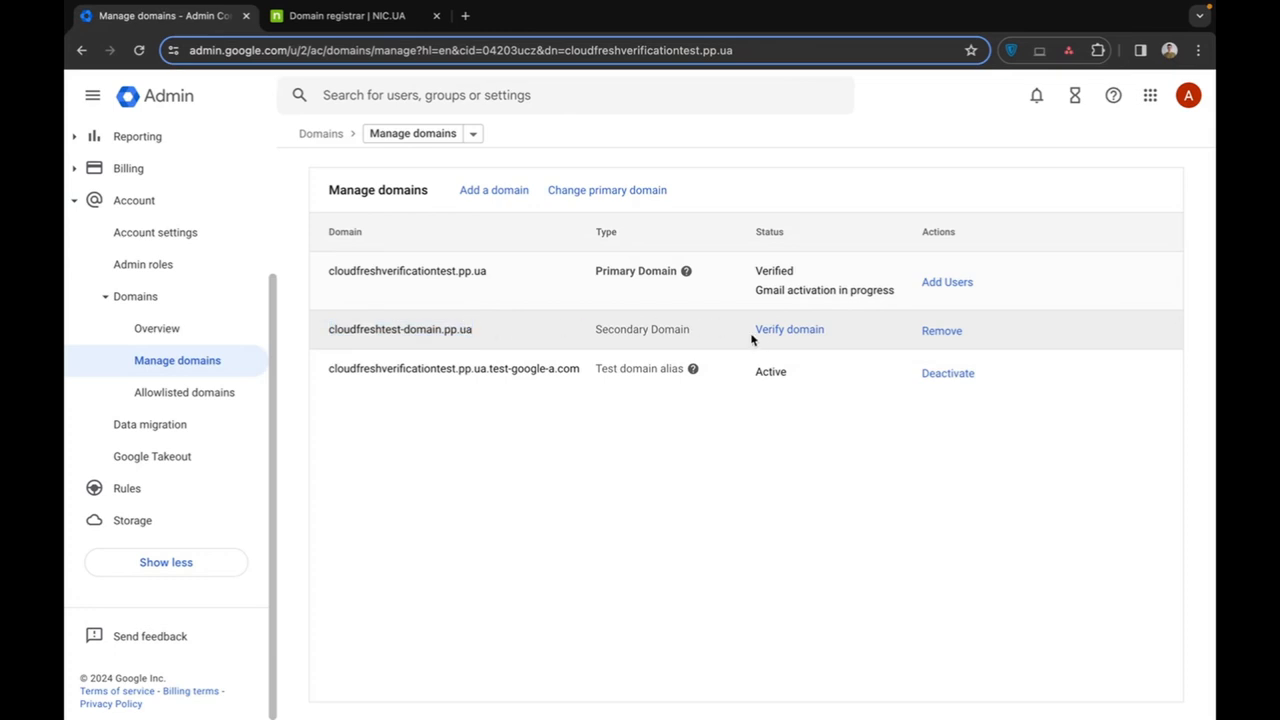
mouse_move(788, 328)
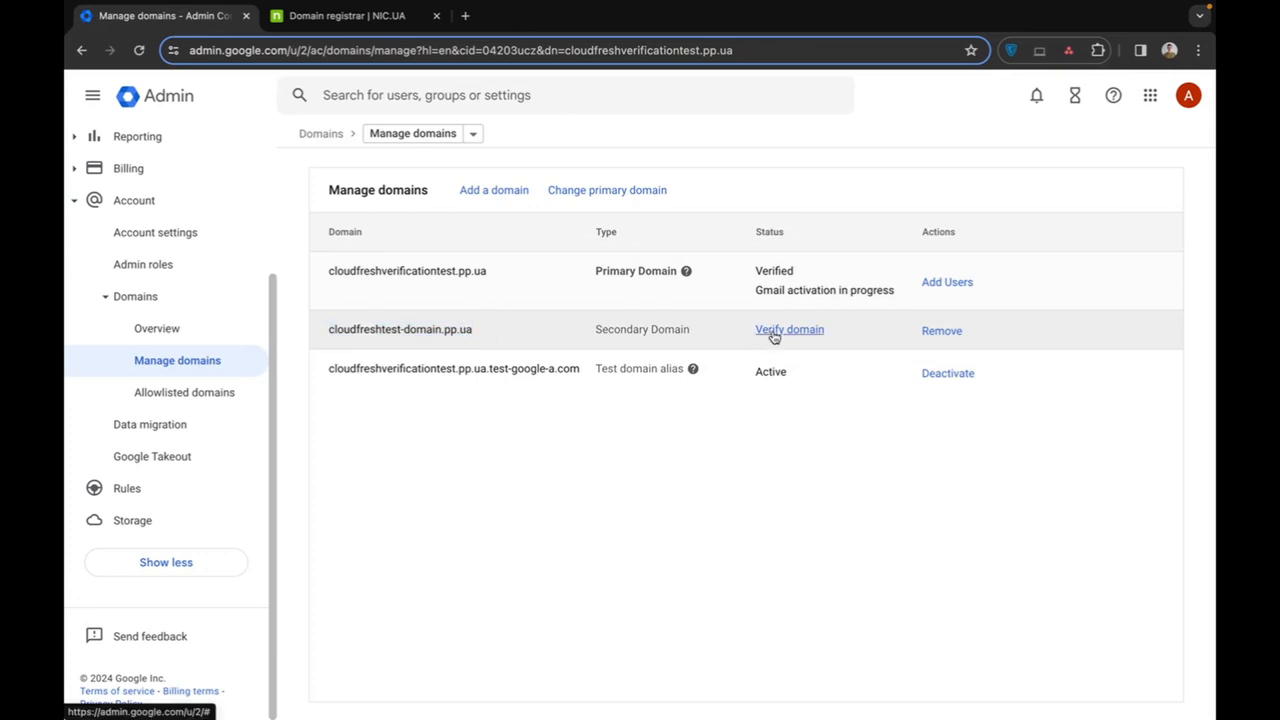
- Start the Protect your domain wizard for cloudfreshtest-domain.pp.ua via Verify domain
click(788, 328)
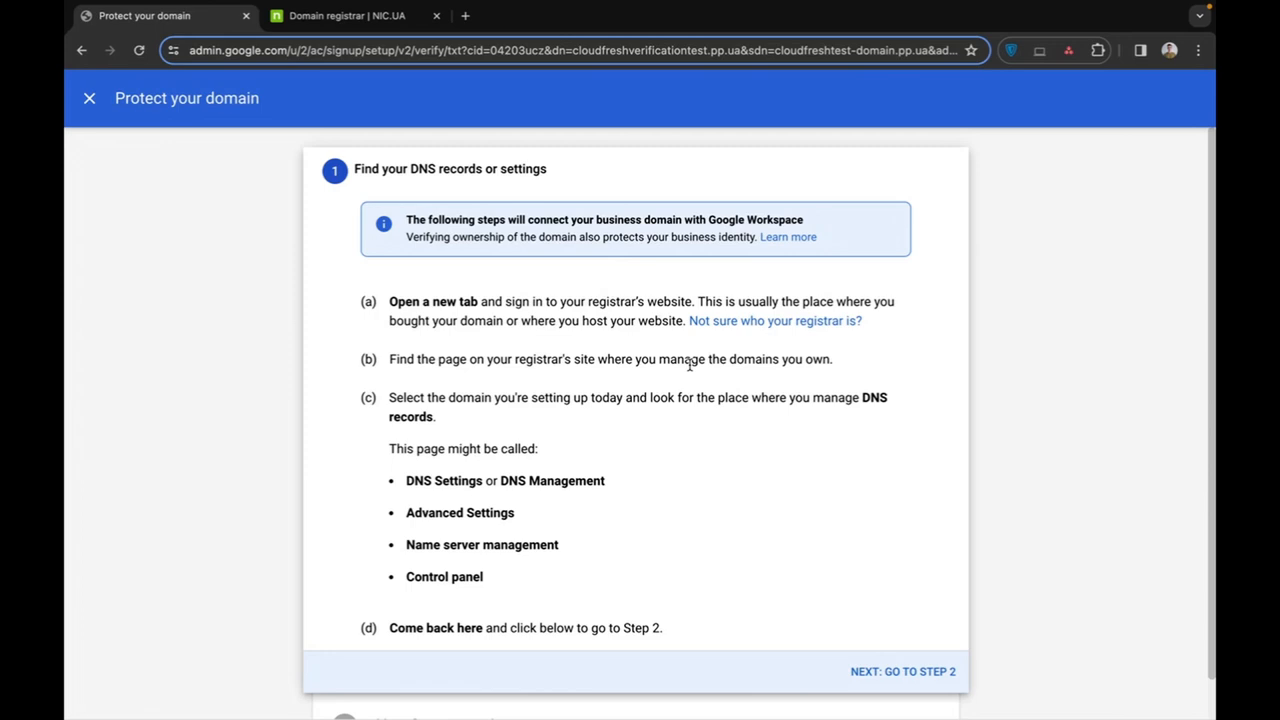
mouse_move(896, 644)
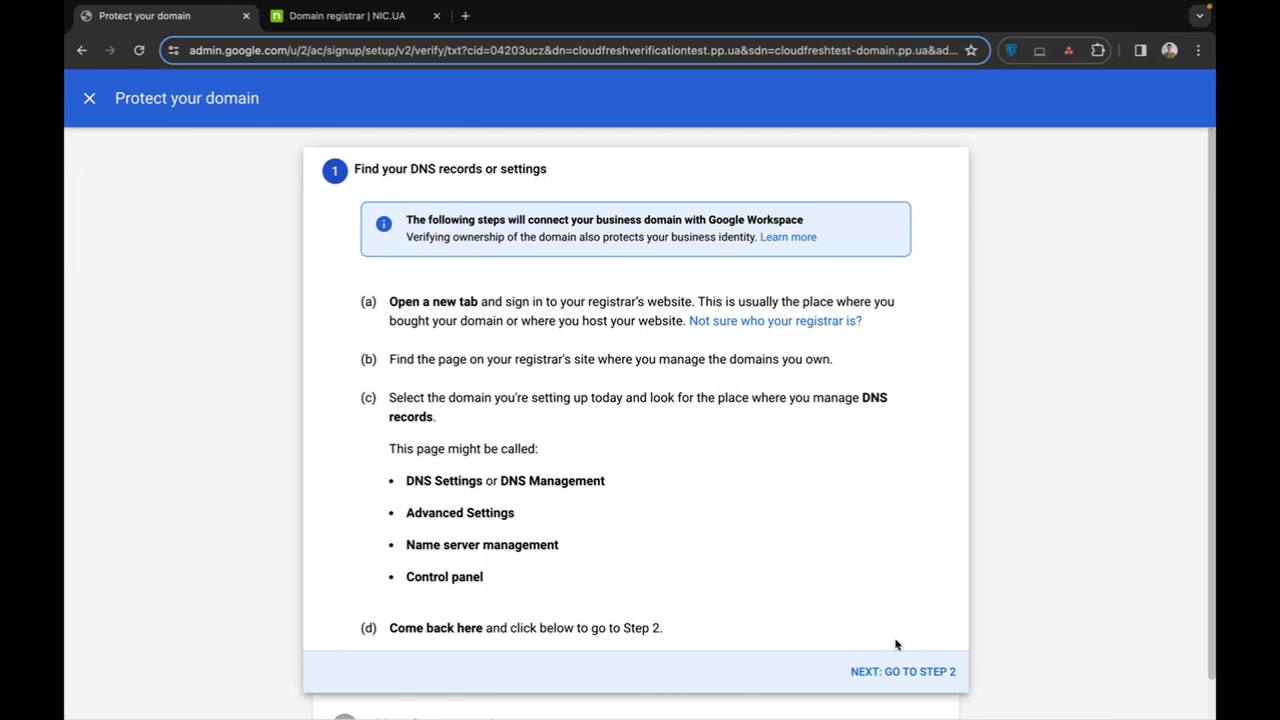
mouse_move(888, 678)
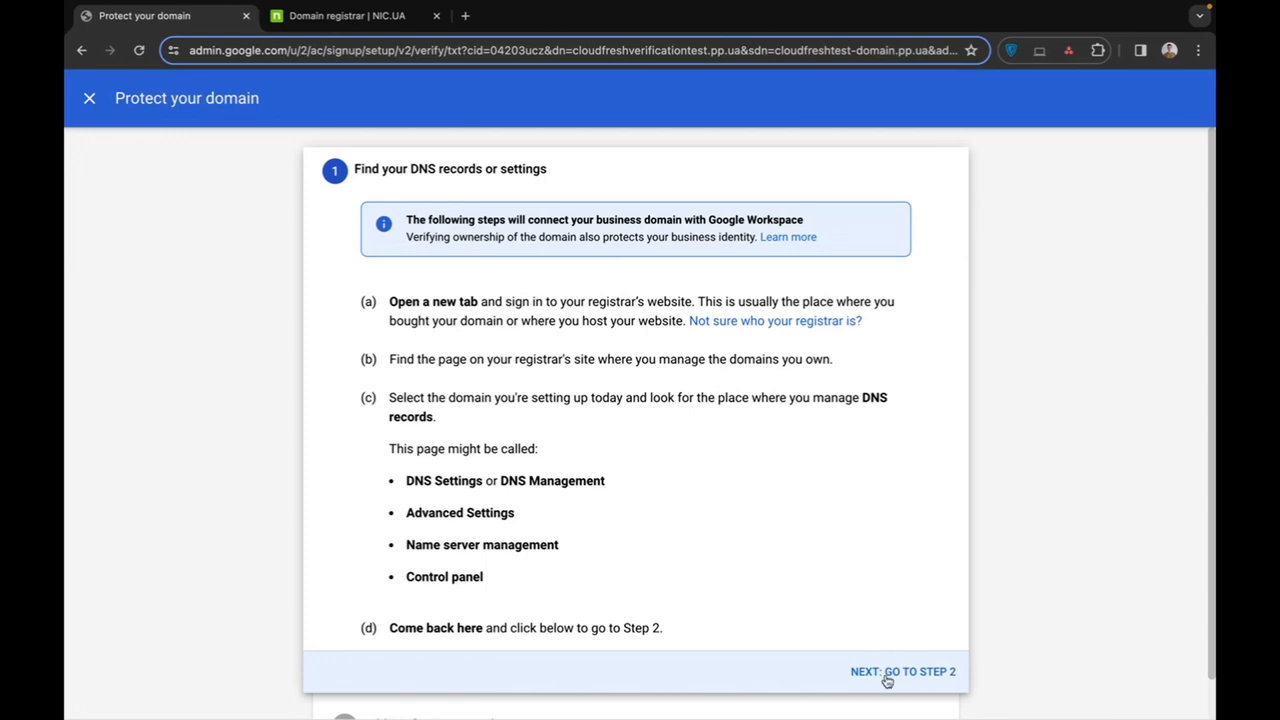
- Advance to step 2 and copy the TXT verification code to the clipboard
click(904, 672)
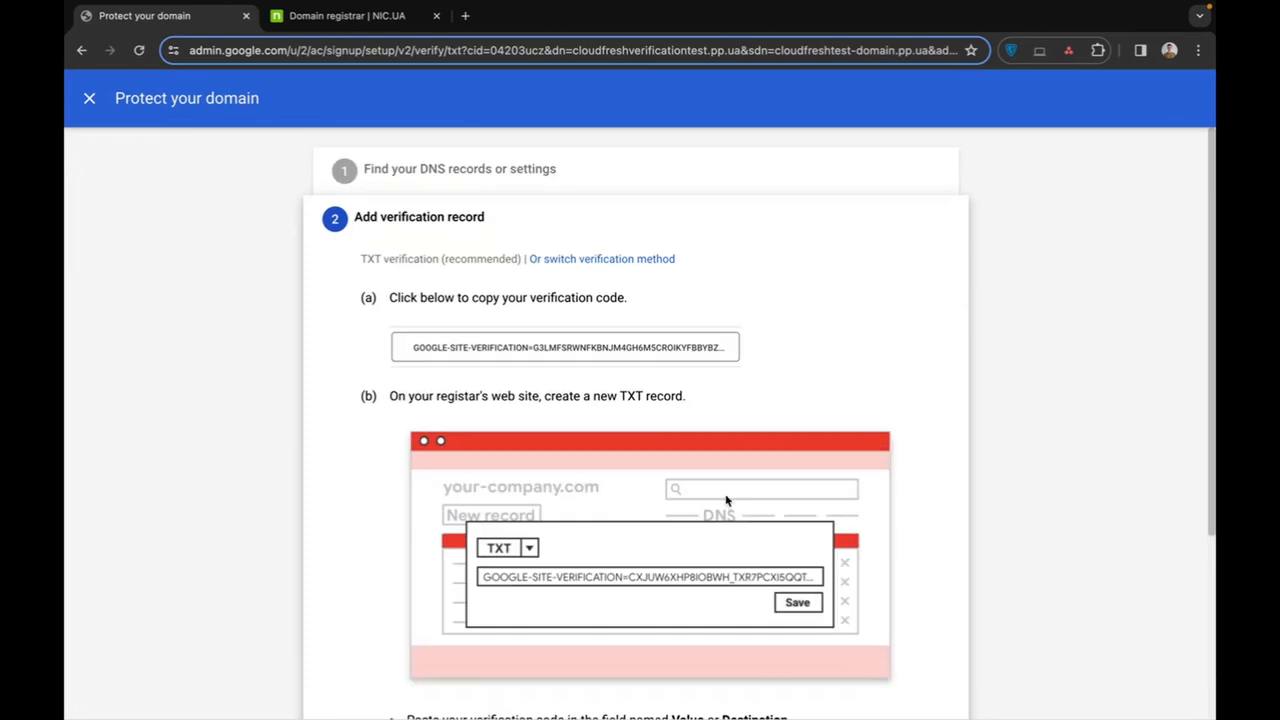
mouse_move(620, 430)
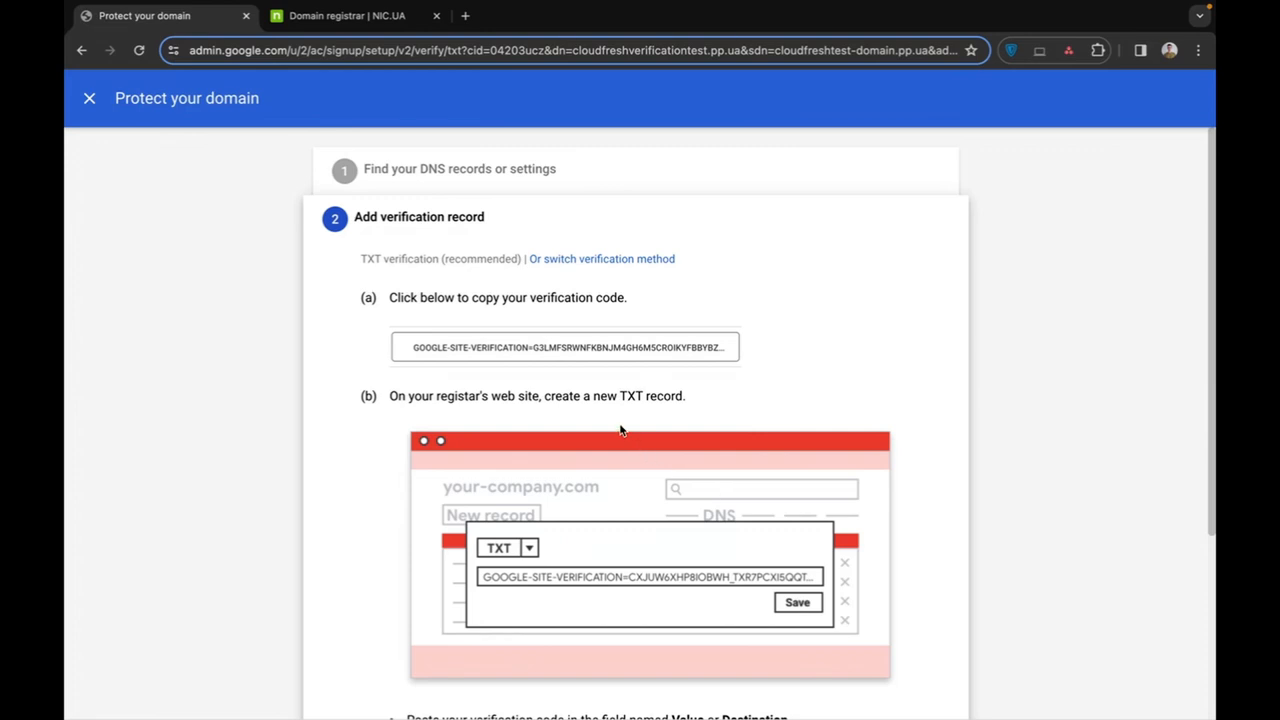
mouse_move(558, 370)
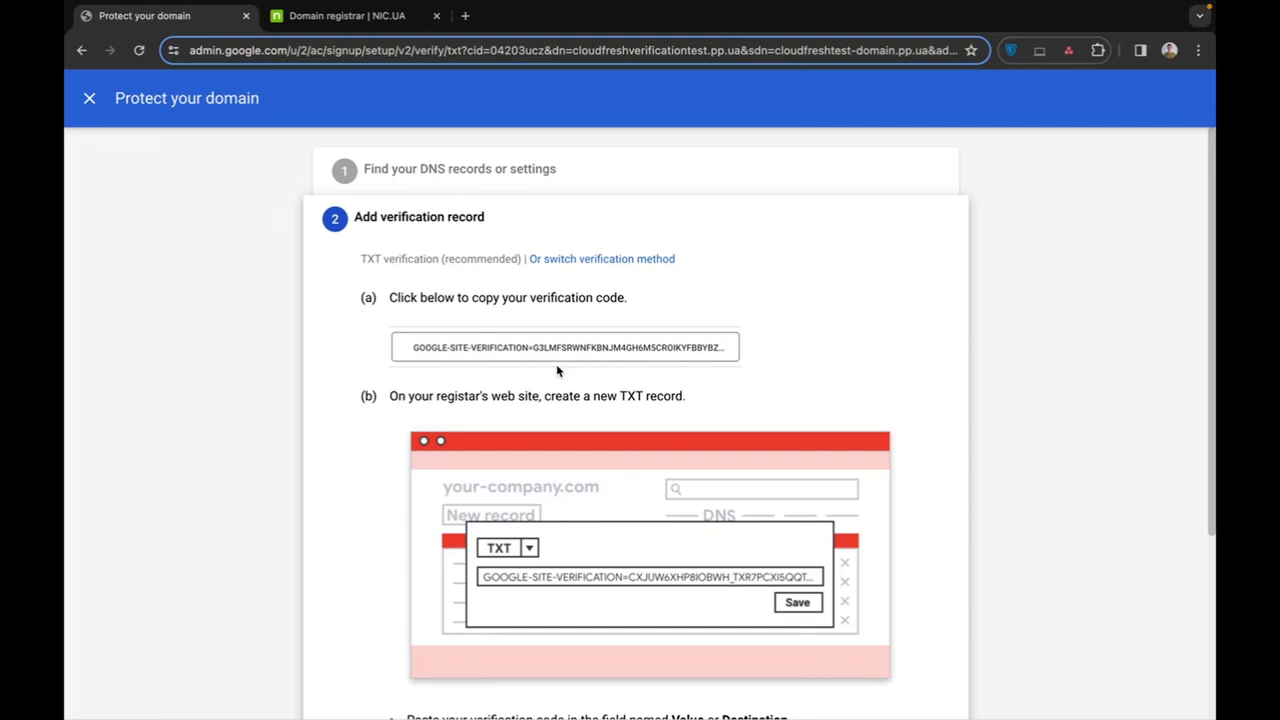
click(564, 348)
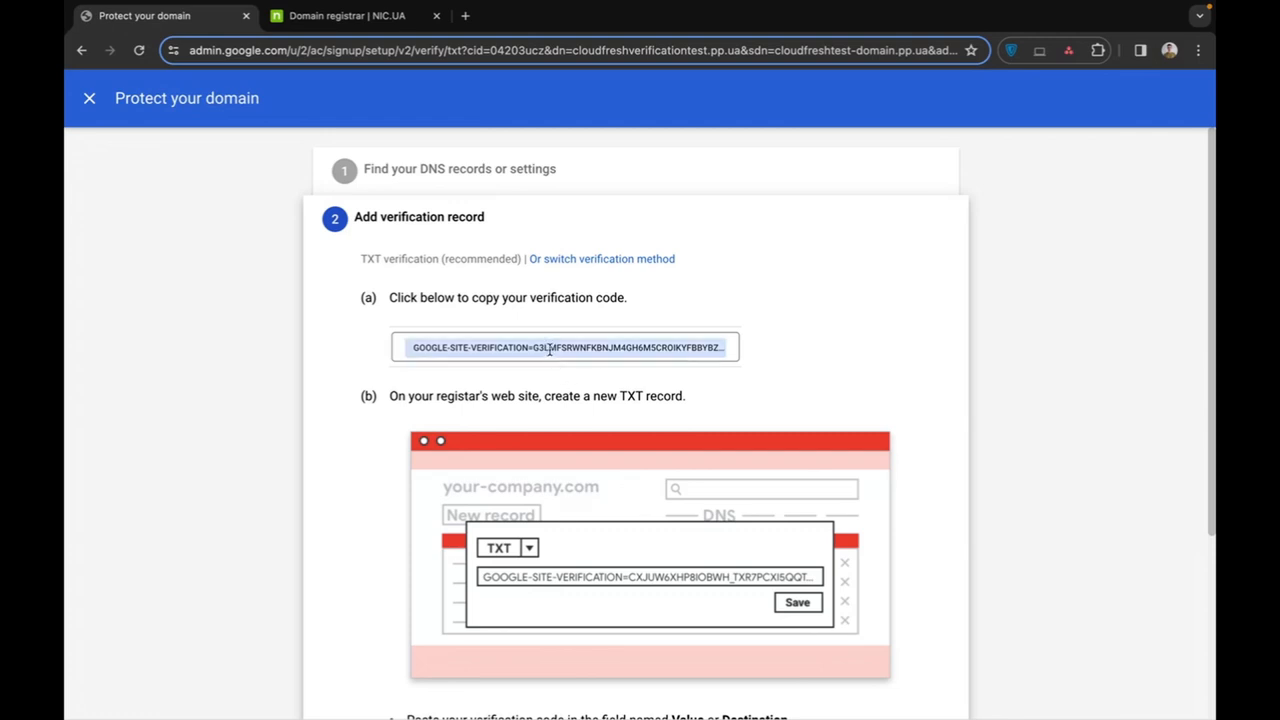
click(564, 348)
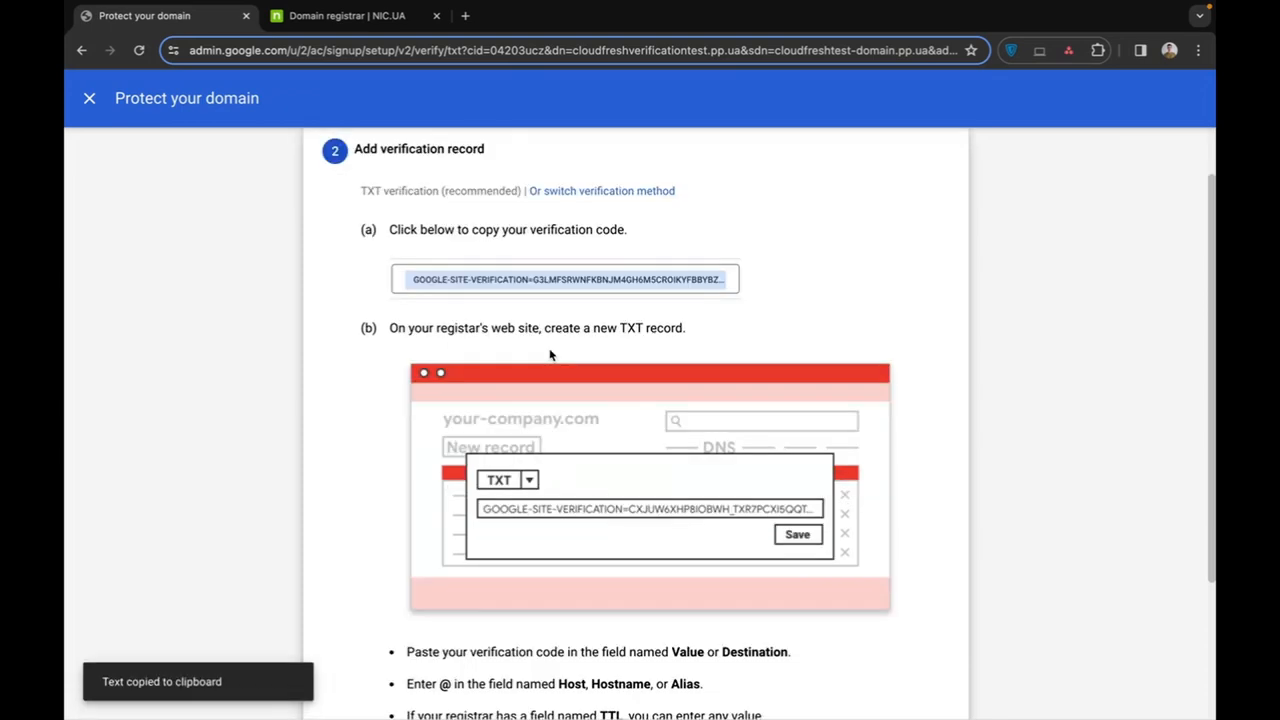
mouse_move(764, 364)
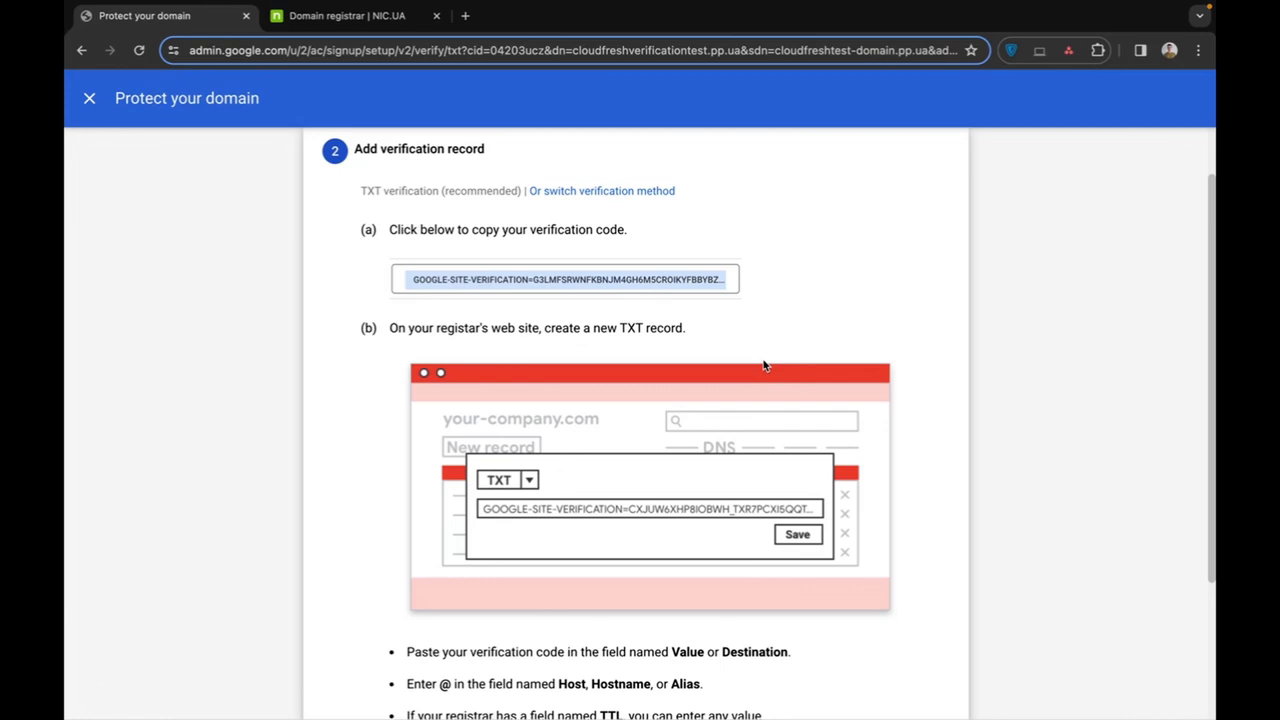
mouse_move(530, 222)
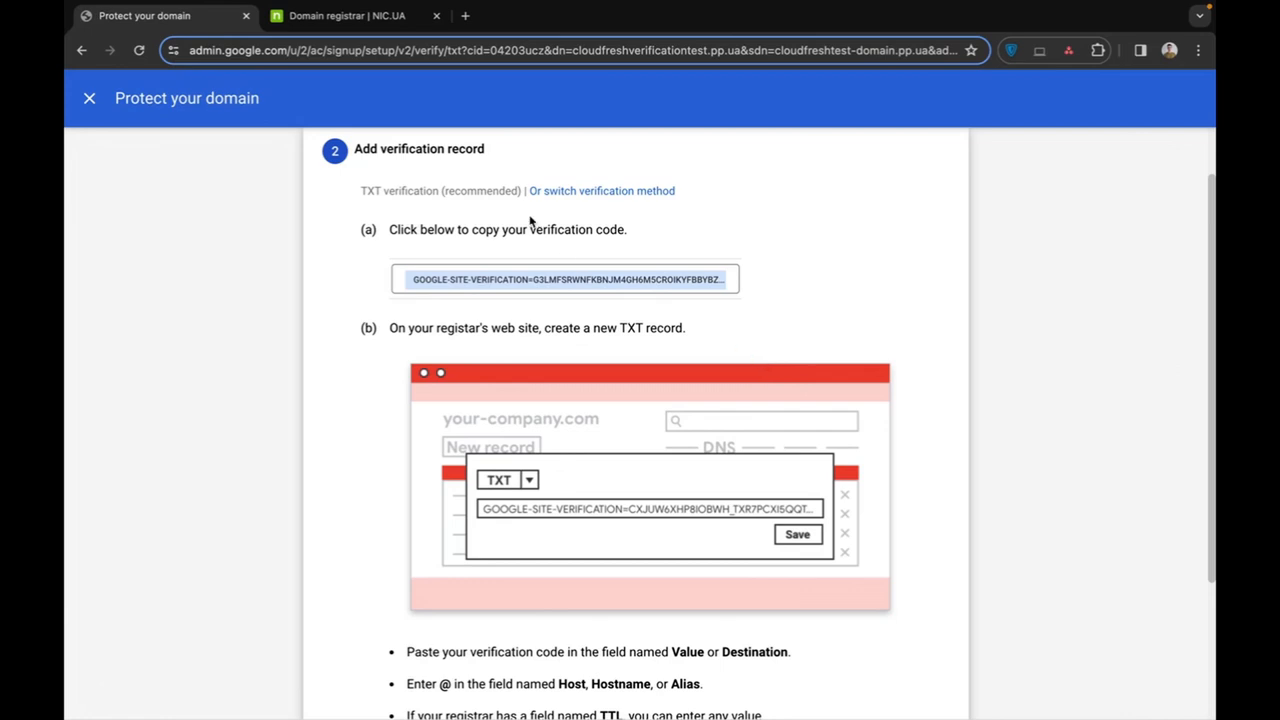
- In NIC.UA, reach my domains list and the settings of cloudfreshtest-domain.pp.ua
click(348, 16)
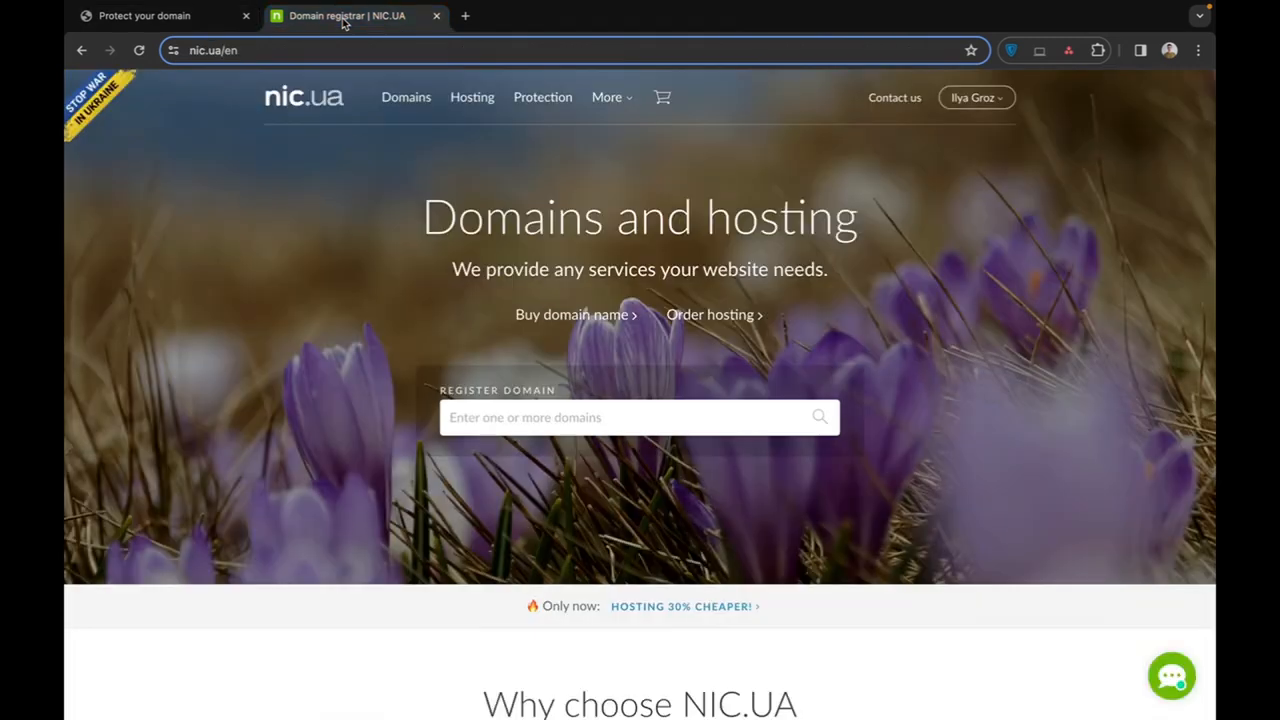
mouse_move(504, 278)
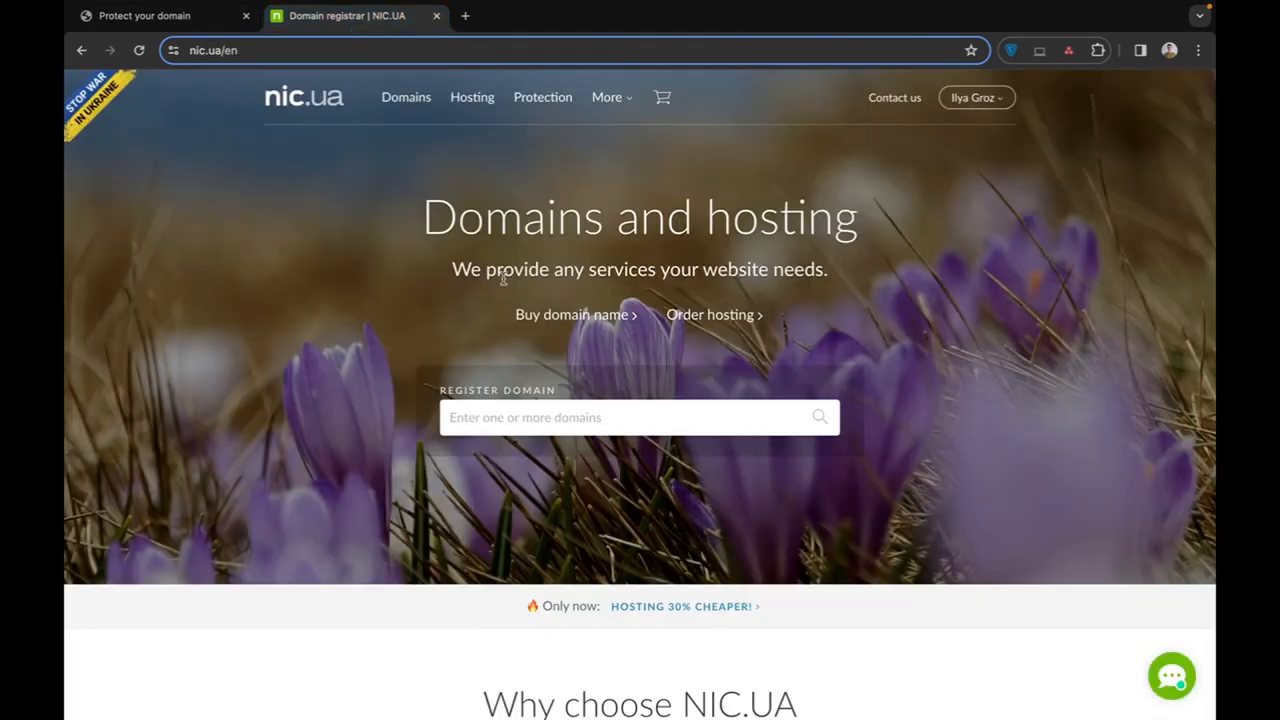
mouse_move(464, 252)
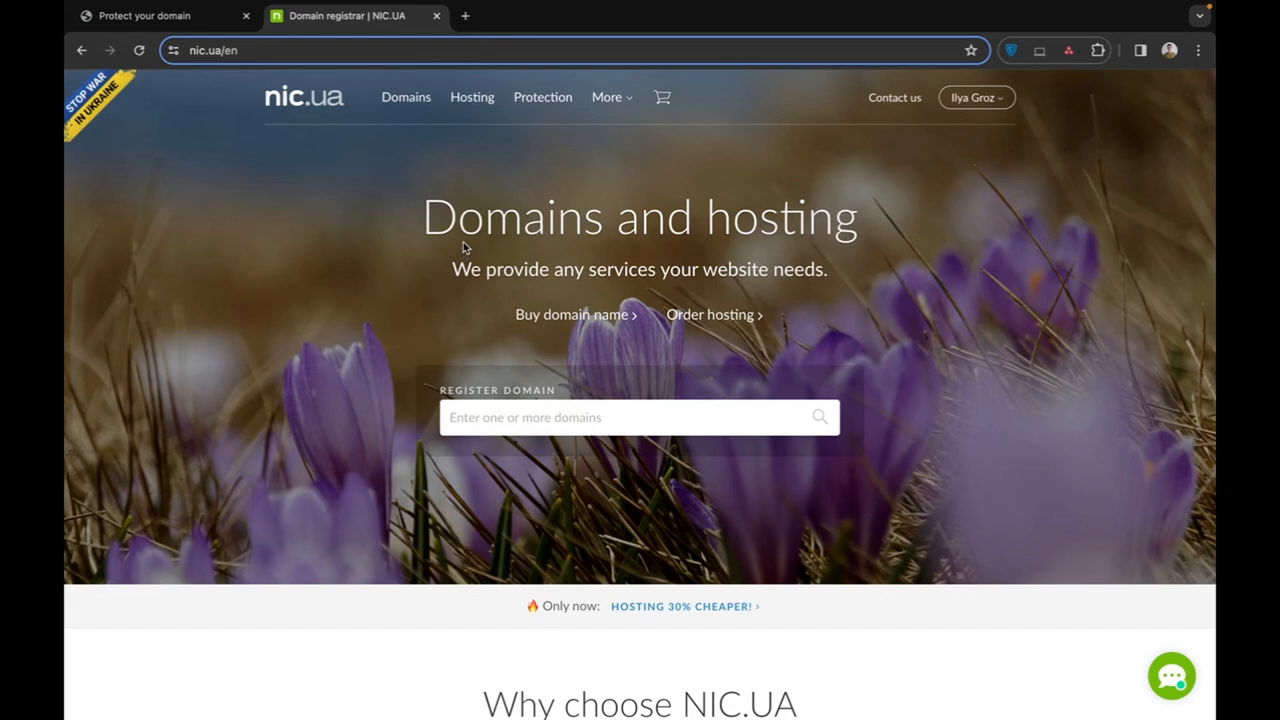
mouse_move(464, 244)
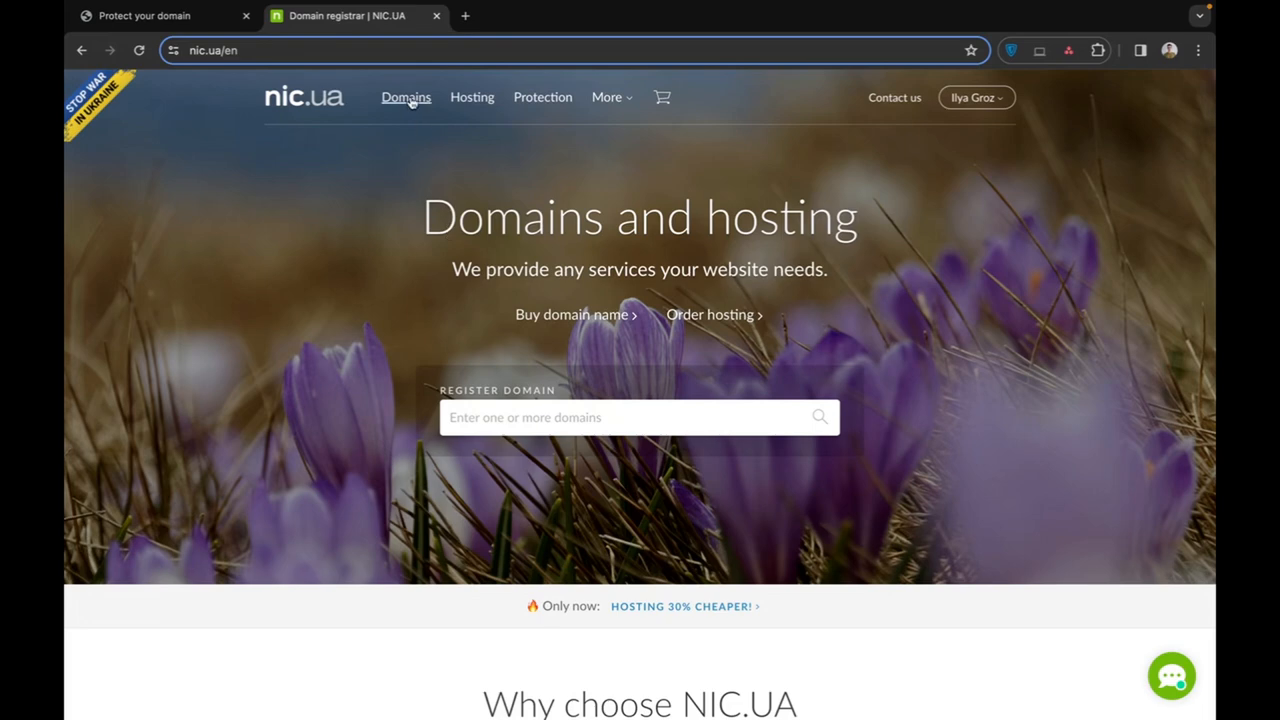
click(406, 96)
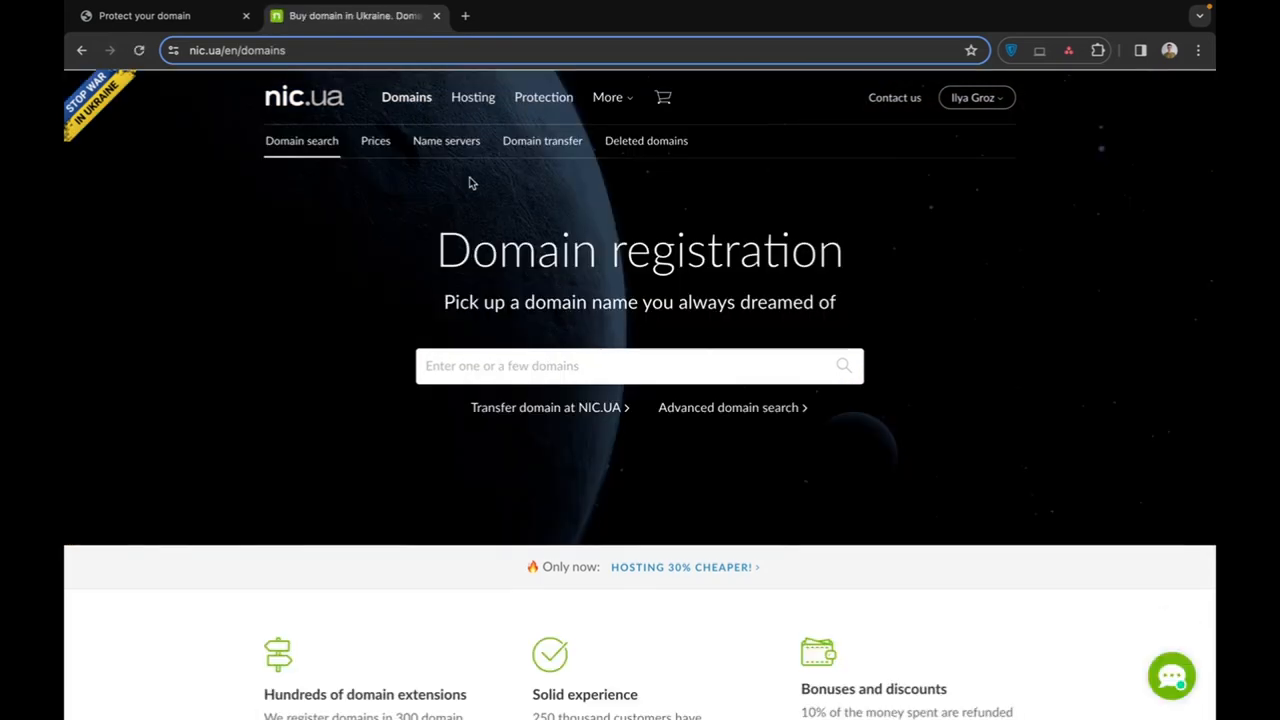
click(976, 96)
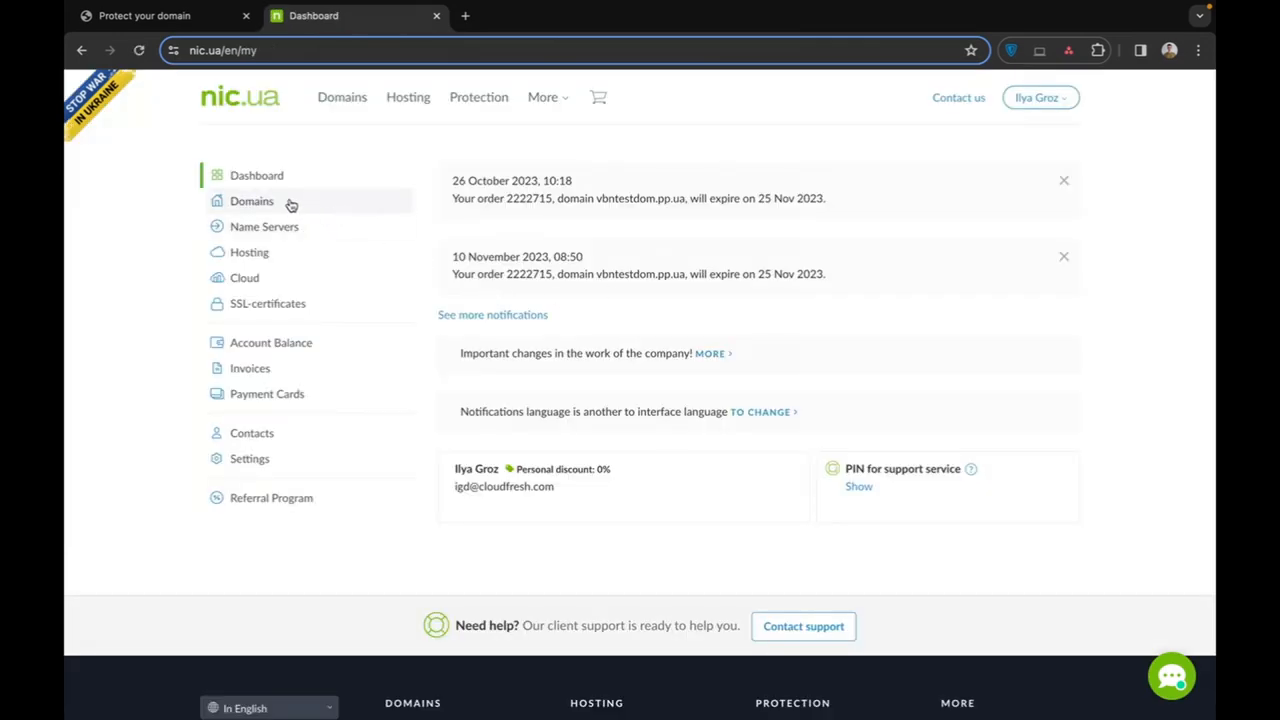
click(252, 200)
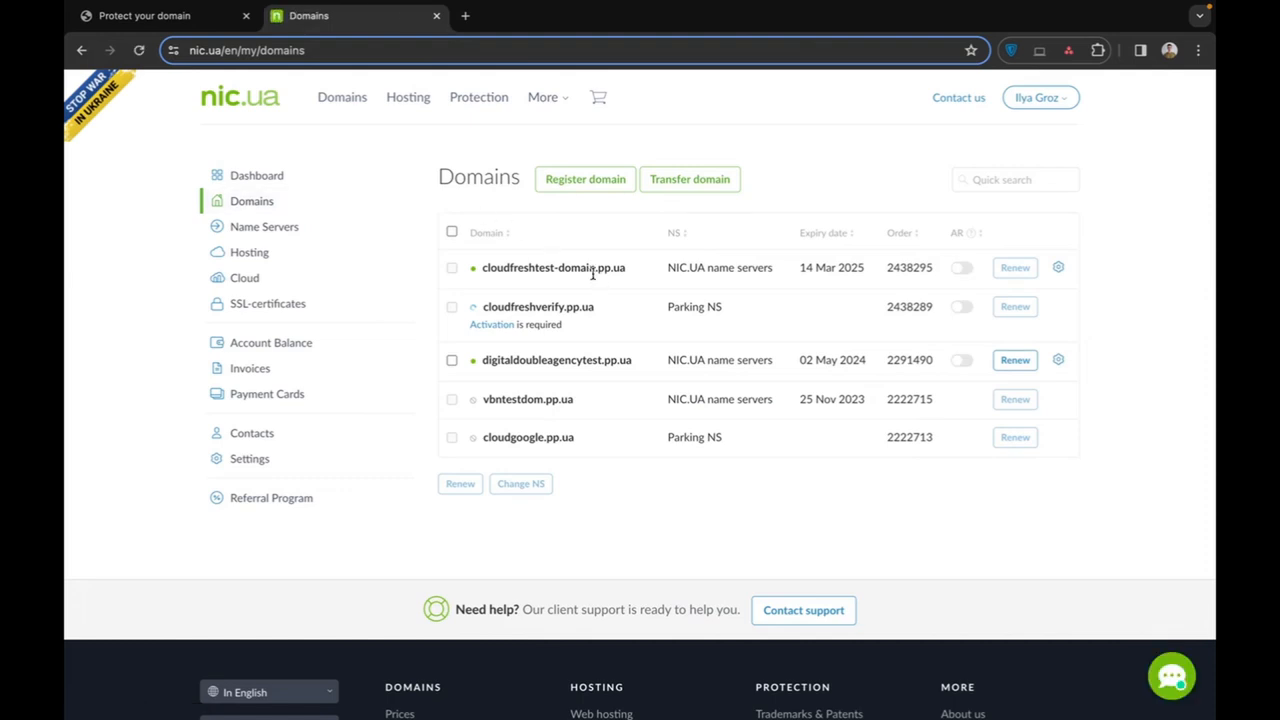
mouse_move(480, 268)
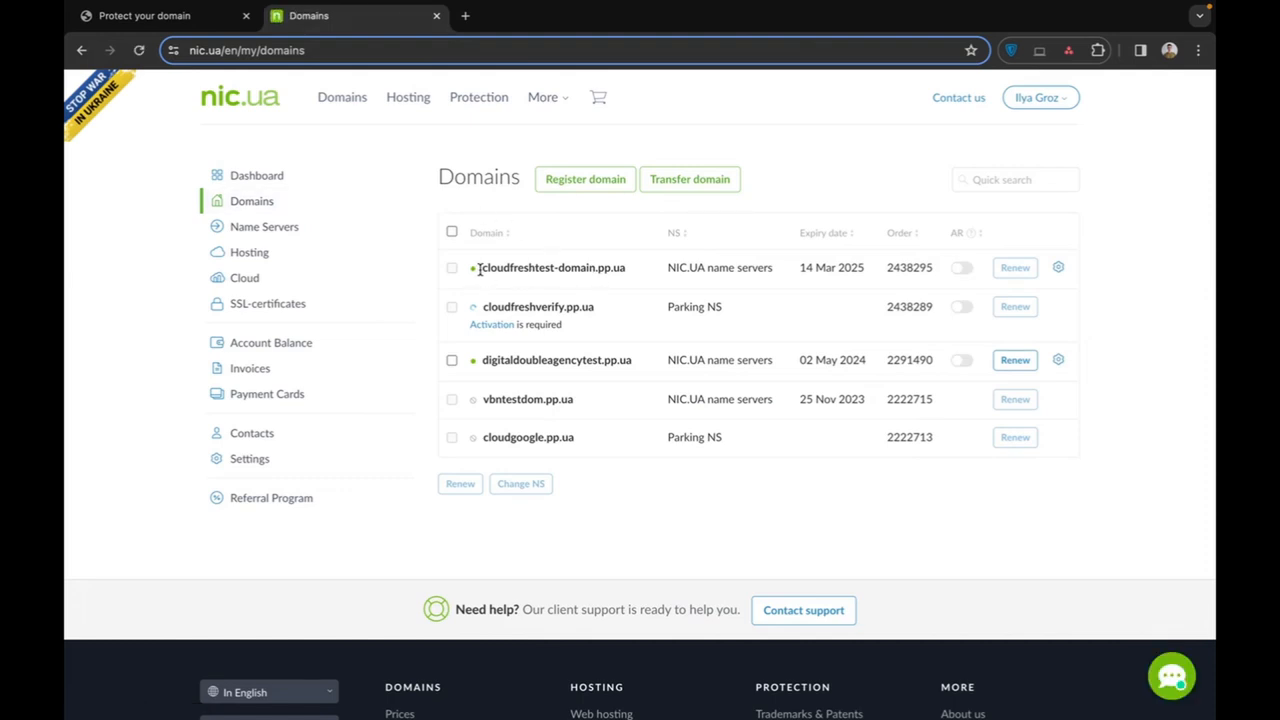
mouse_move(644, 274)
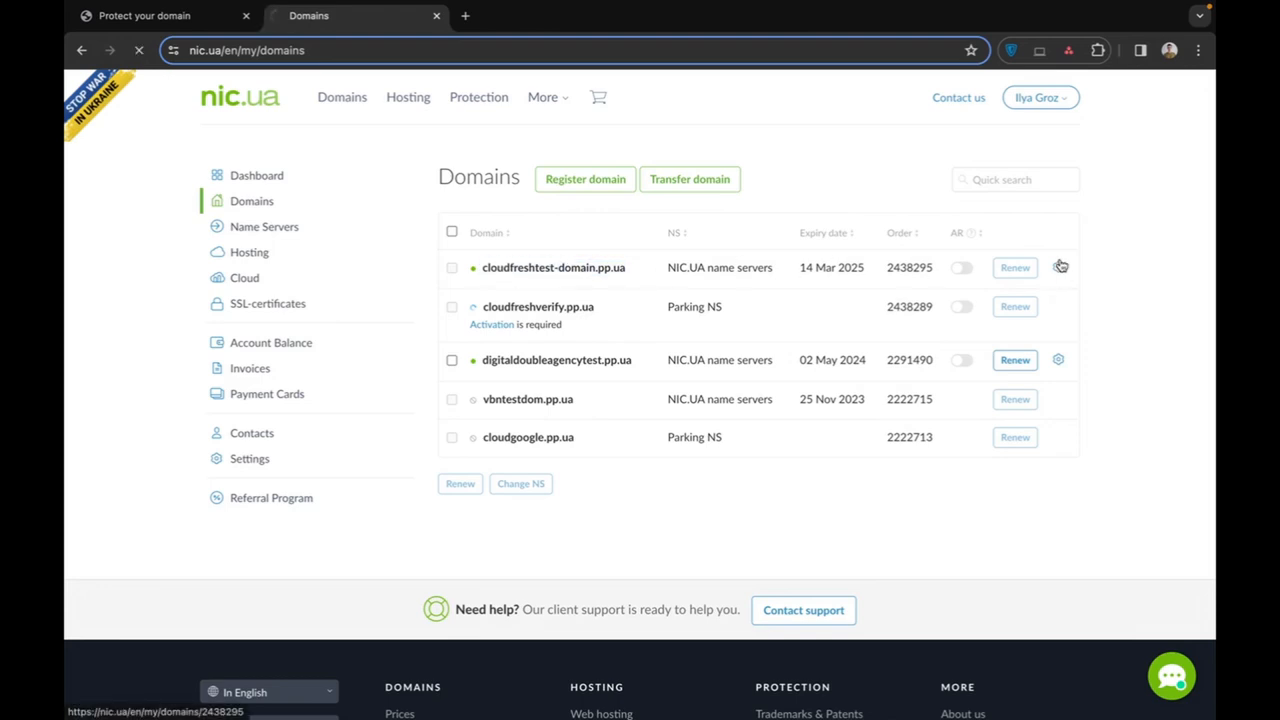
click(552, 268)
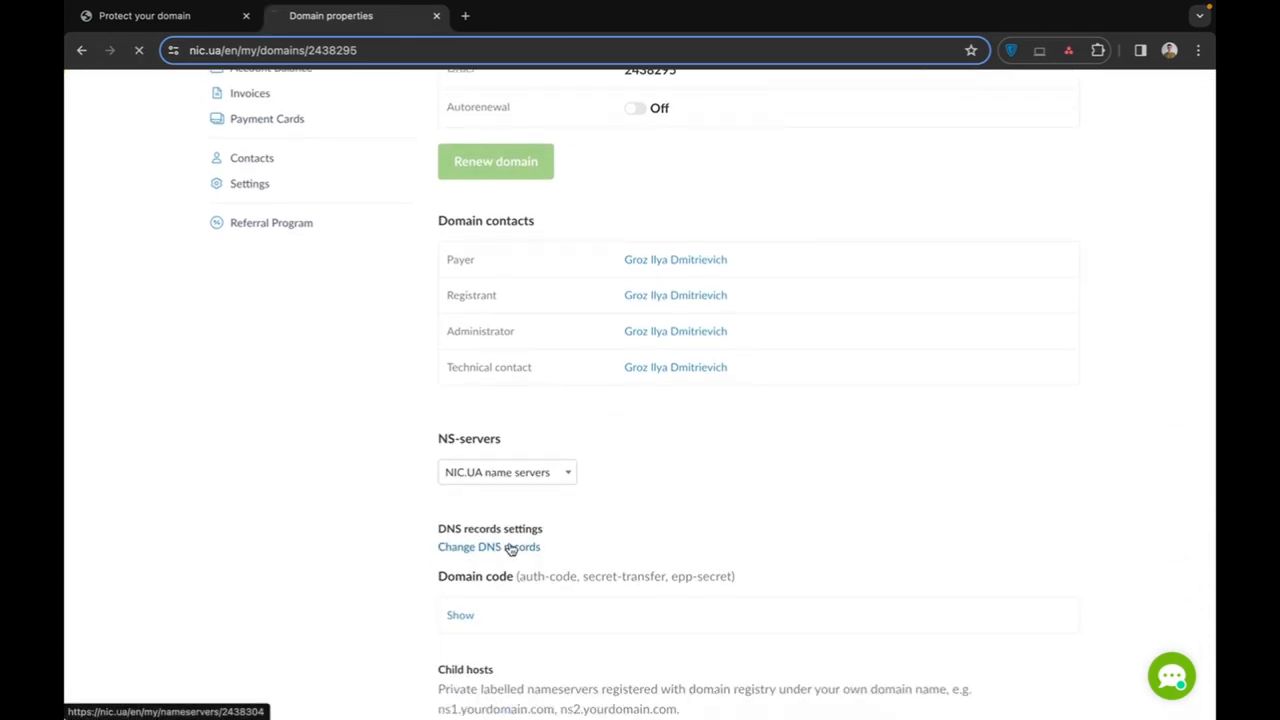
- From the domain's name servers page, go to changing its DNS records
click(488, 546)
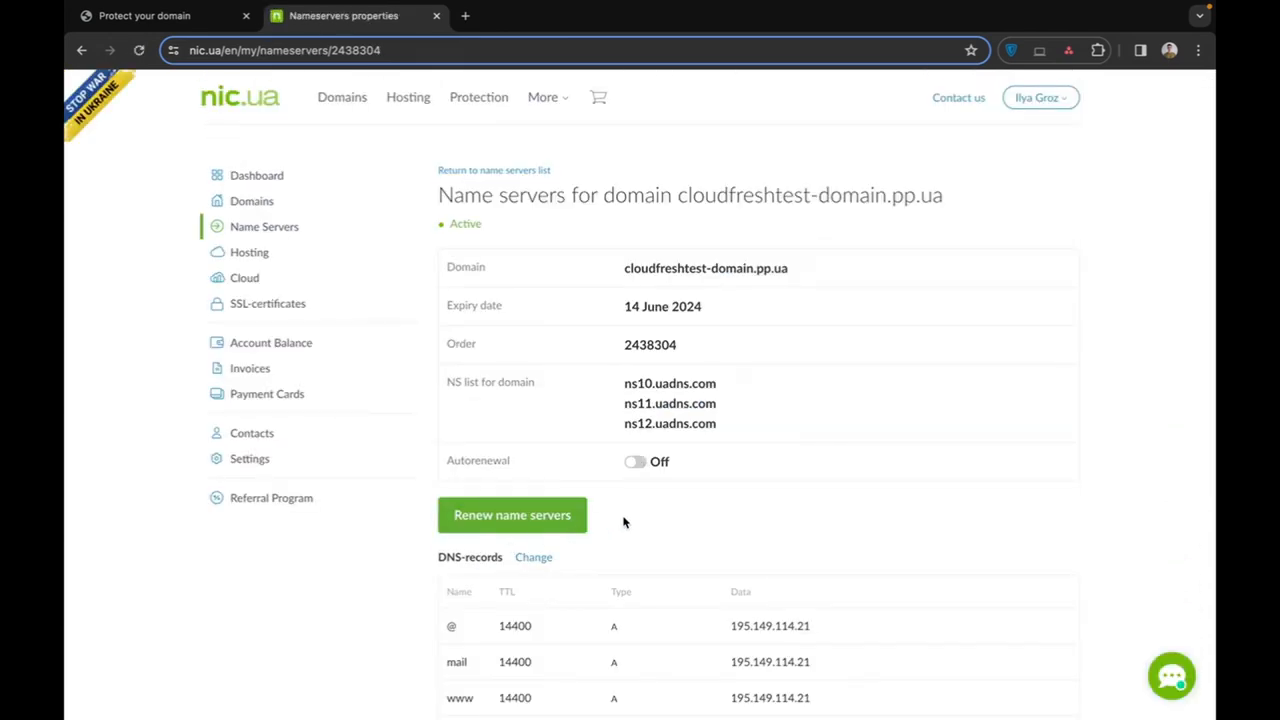
scroll(down, 3)
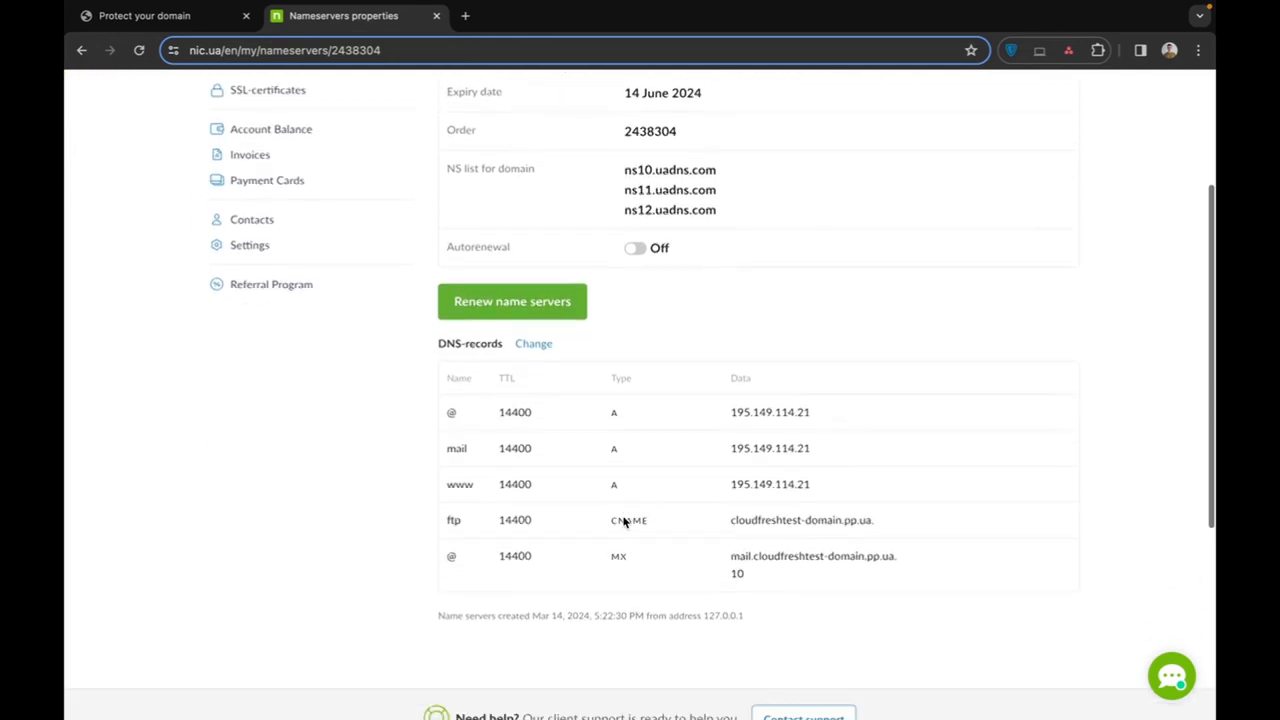
scroll(down, 3)
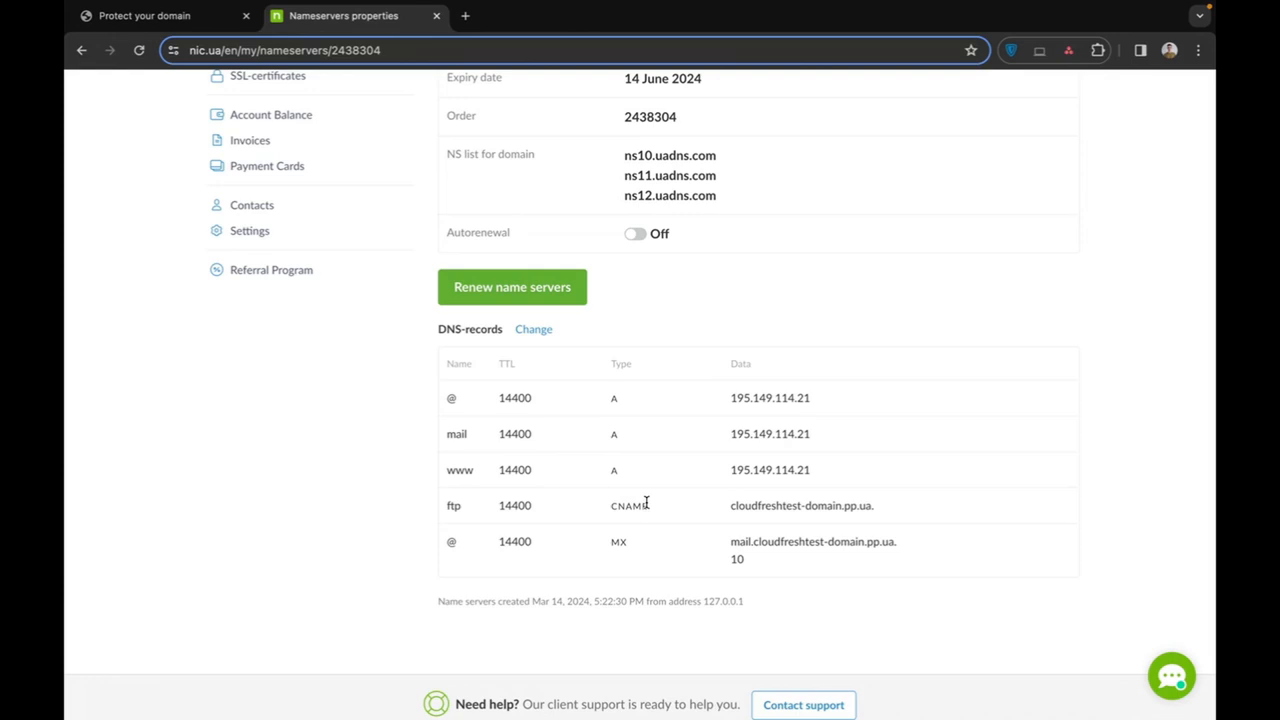
mouse_move(624, 432)
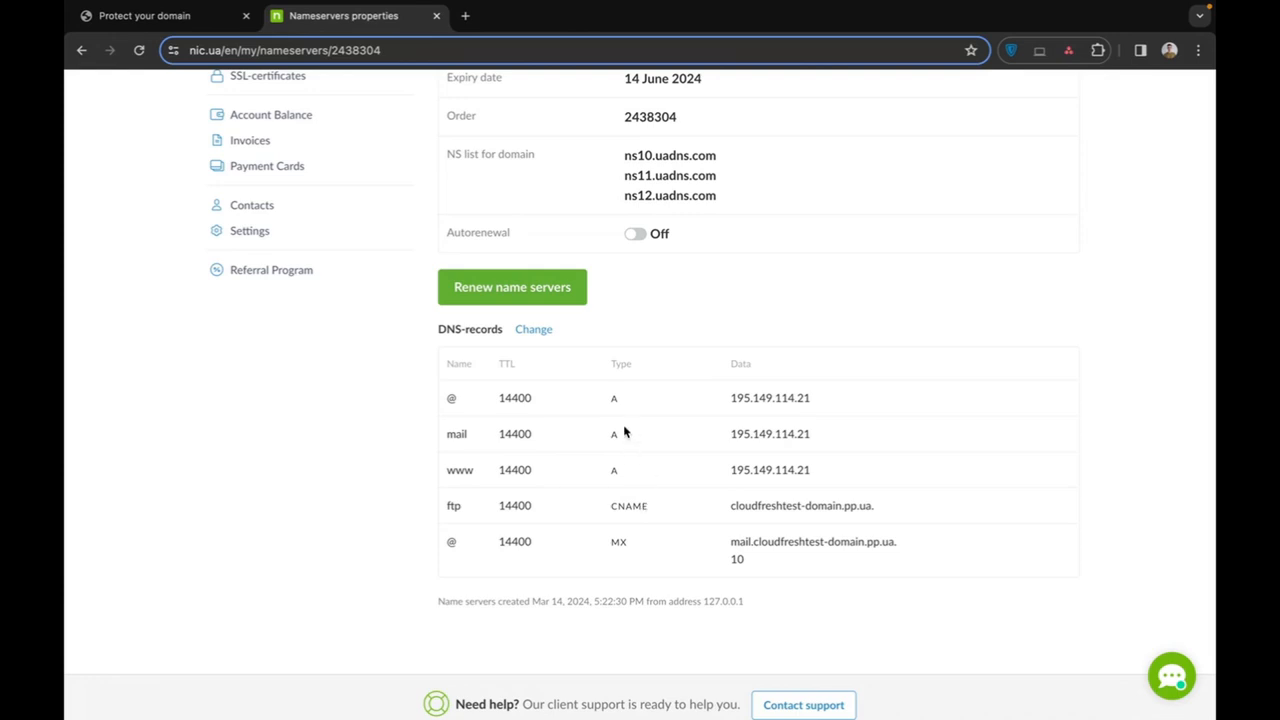
click(532, 328)
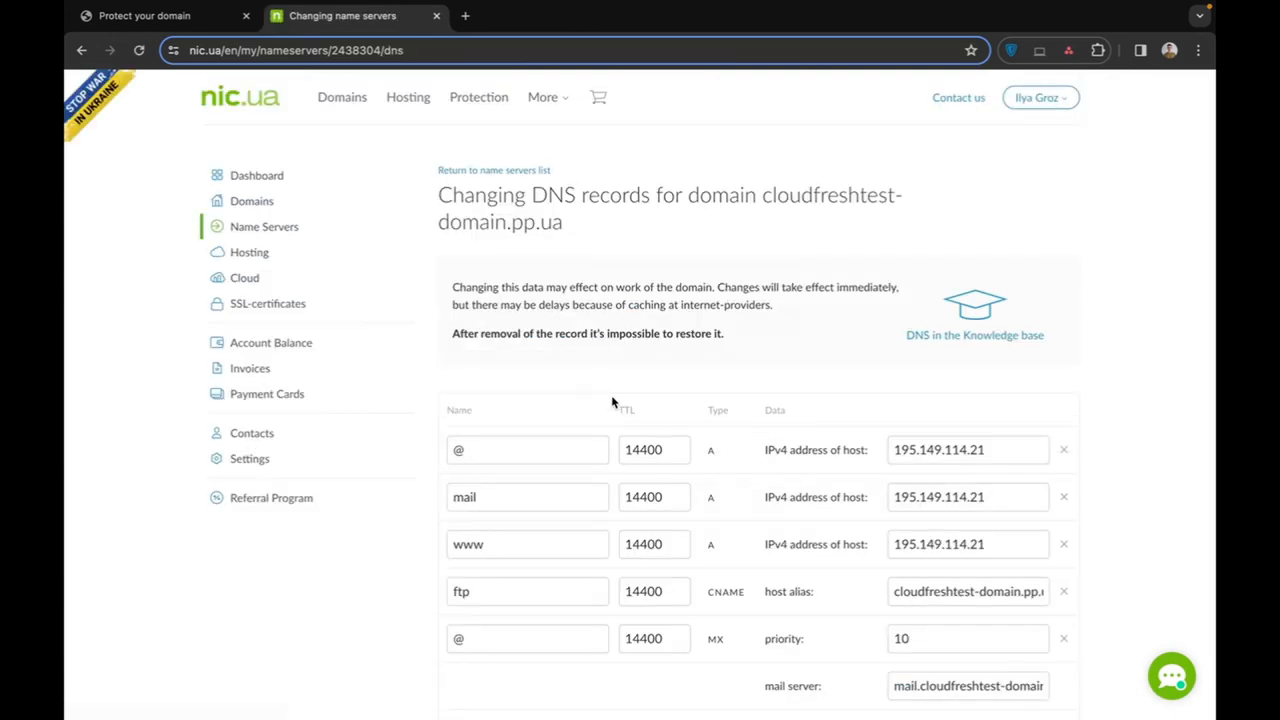
- Add a new DNS record row at @ with TTL 3600 and type TXT
scroll(down, 3)
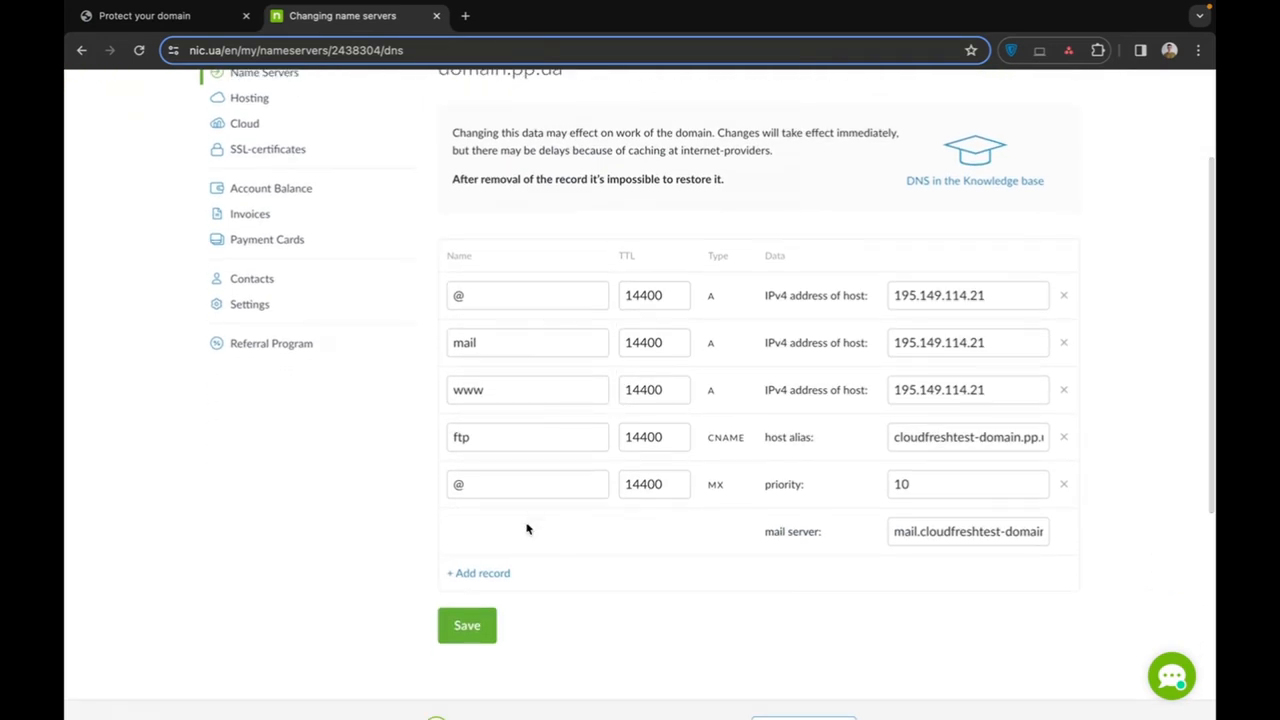
click(478, 572)
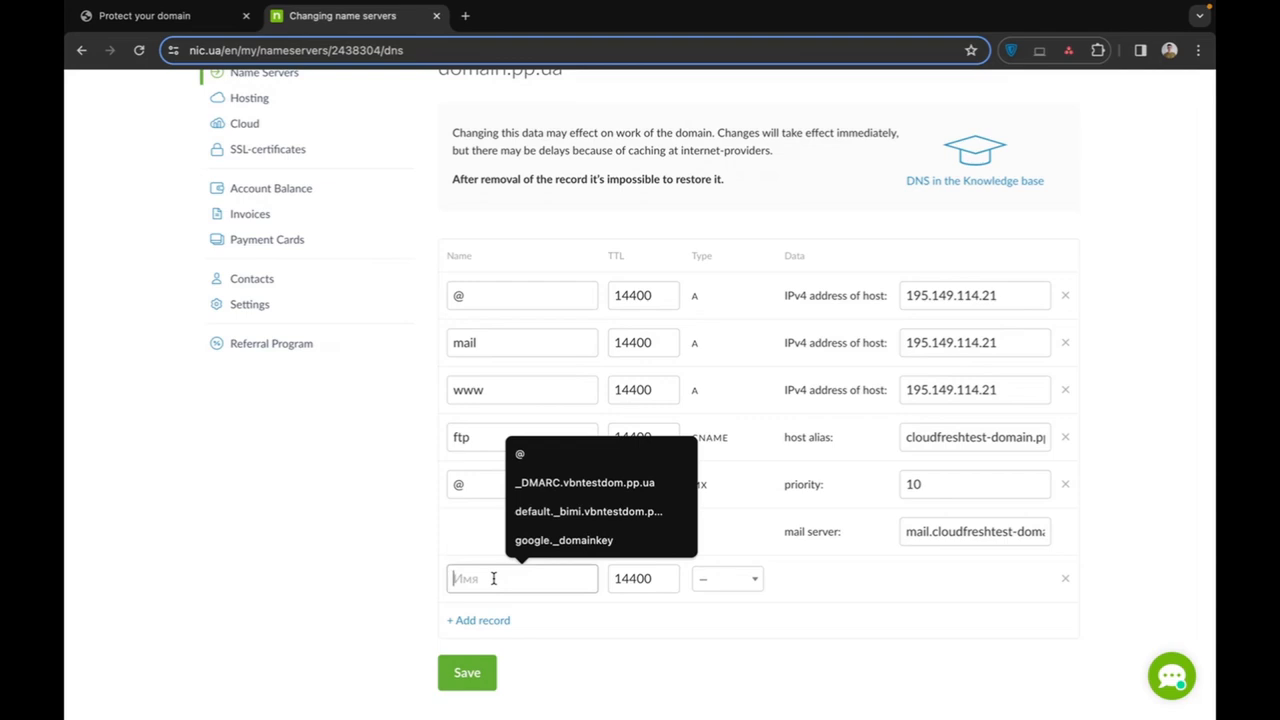
text(@)
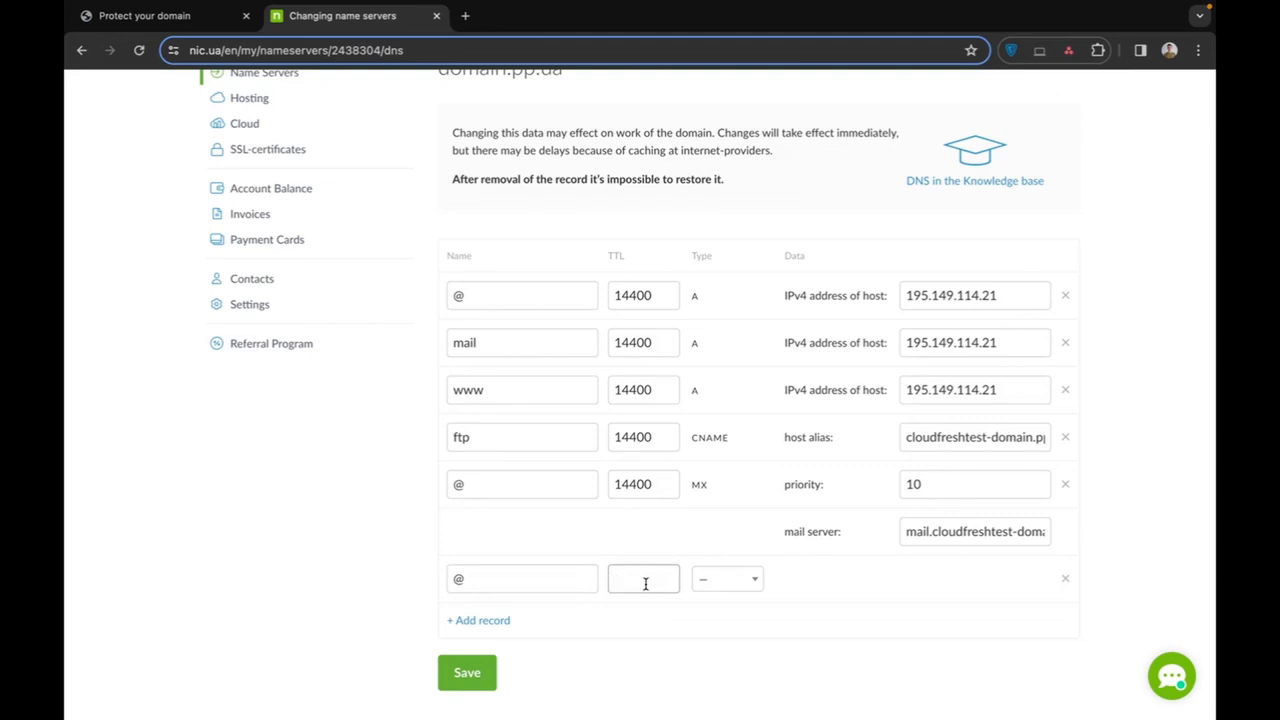
text(3600)
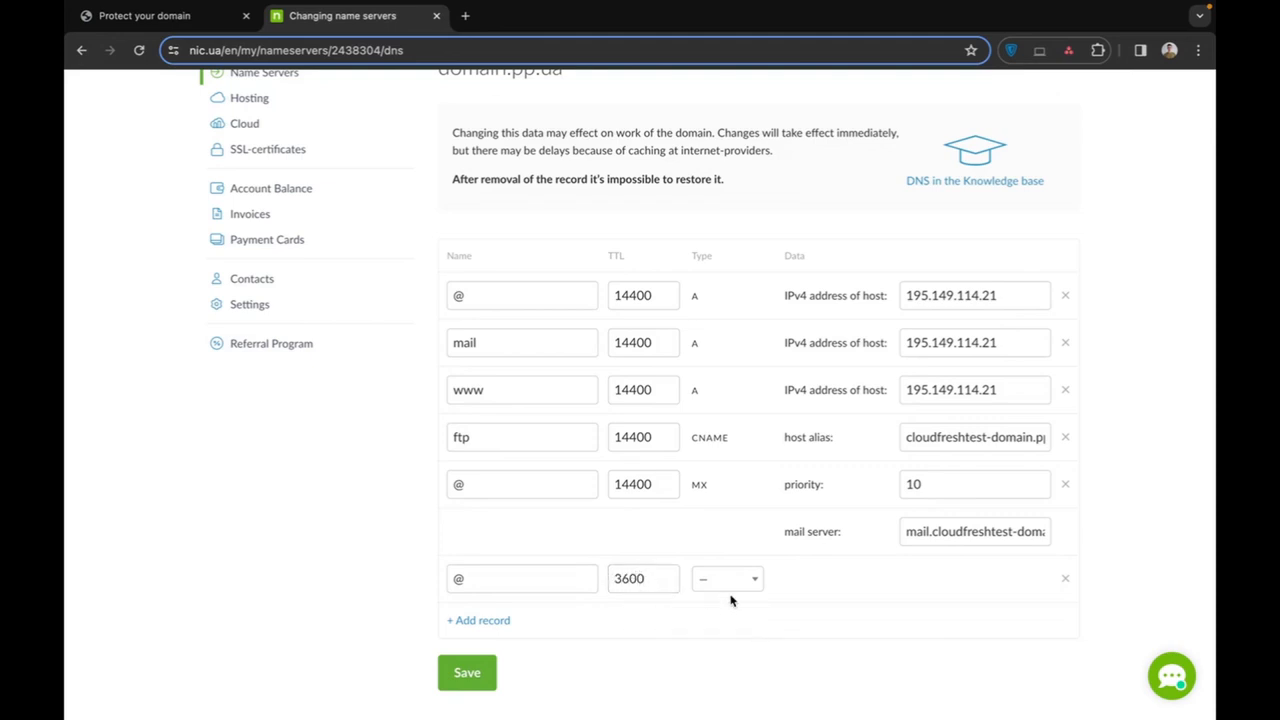
click(728, 578)
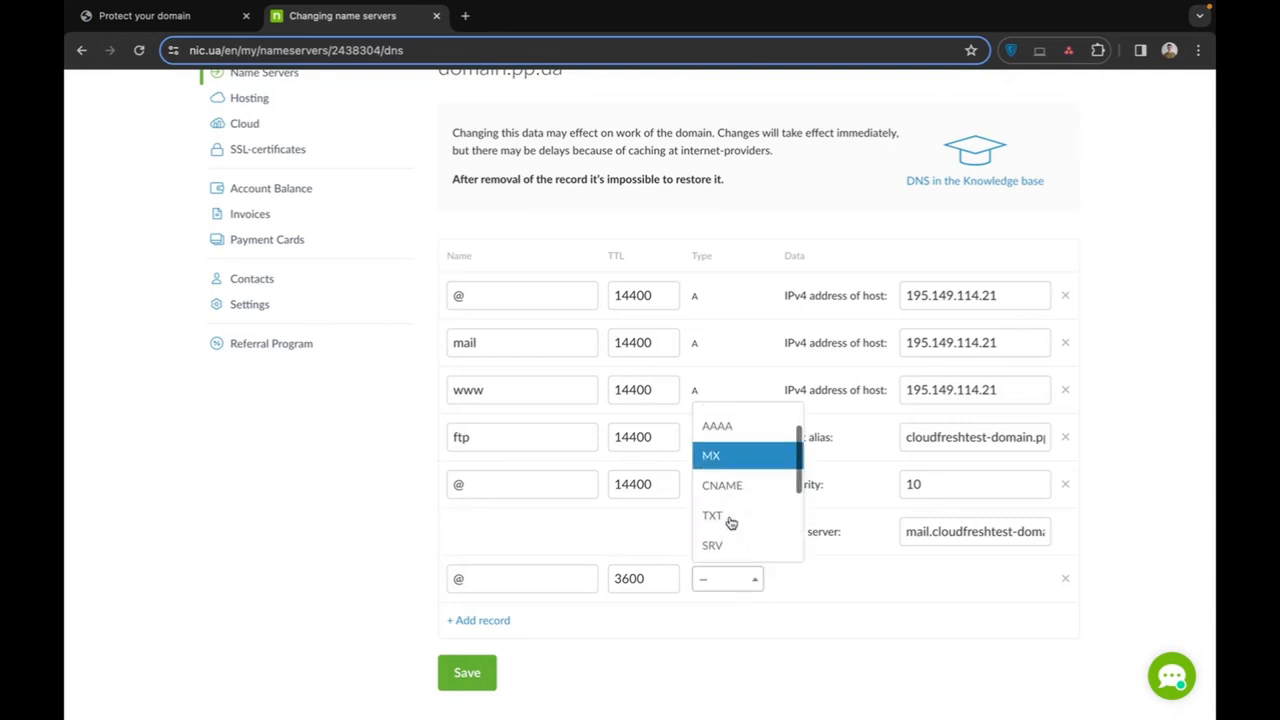
click(712, 516)
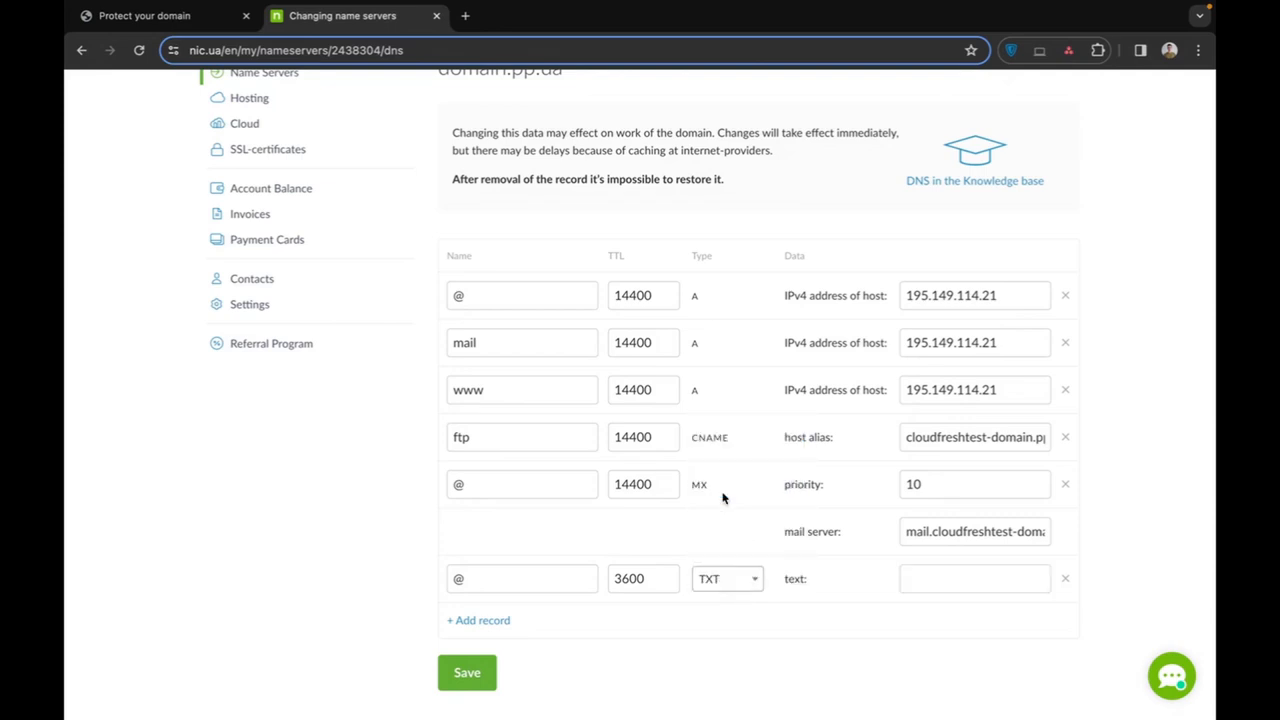
- Paste the Google site-verification code as the record's value and save the DNS changes
click(974, 578)
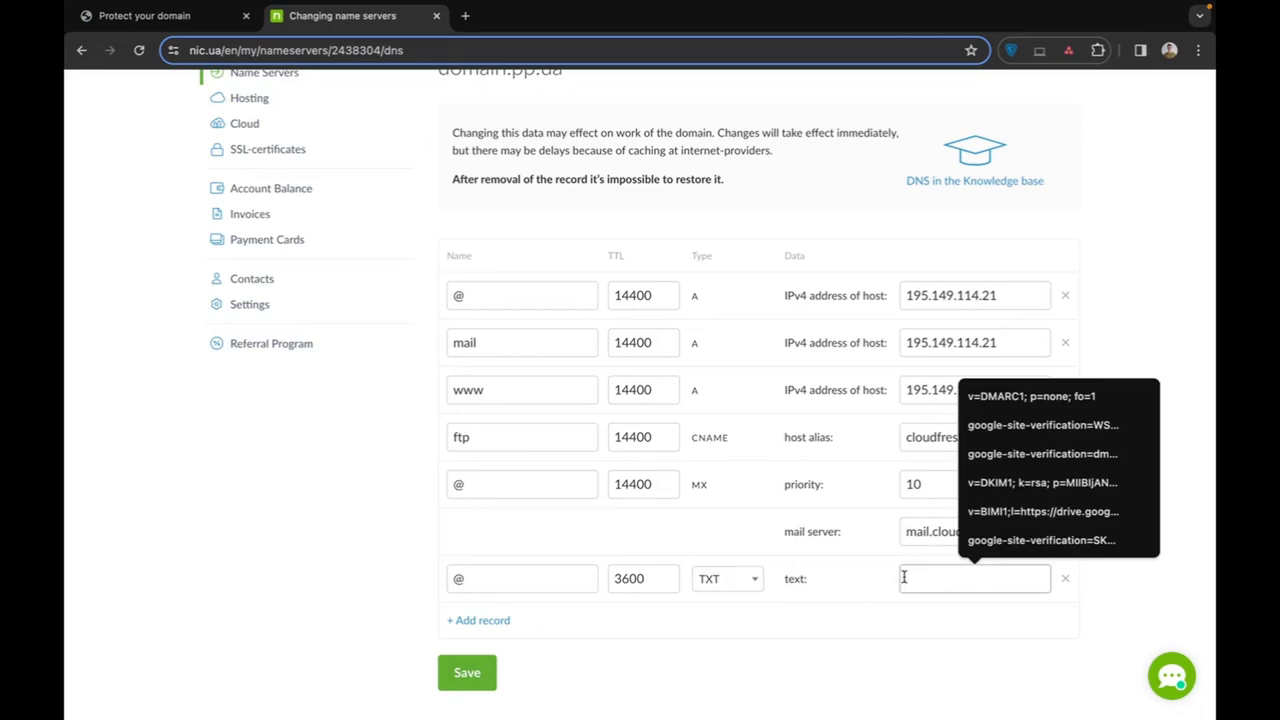
right_click(974, 578)
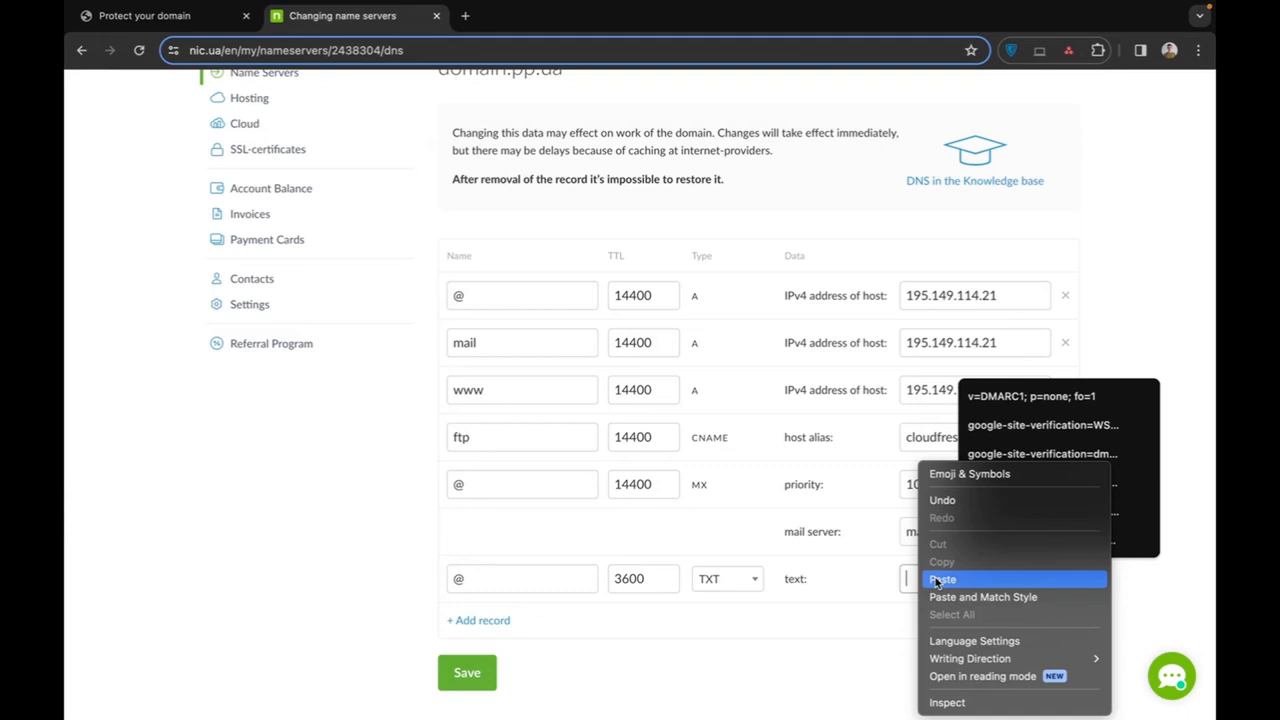
click(942, 580)
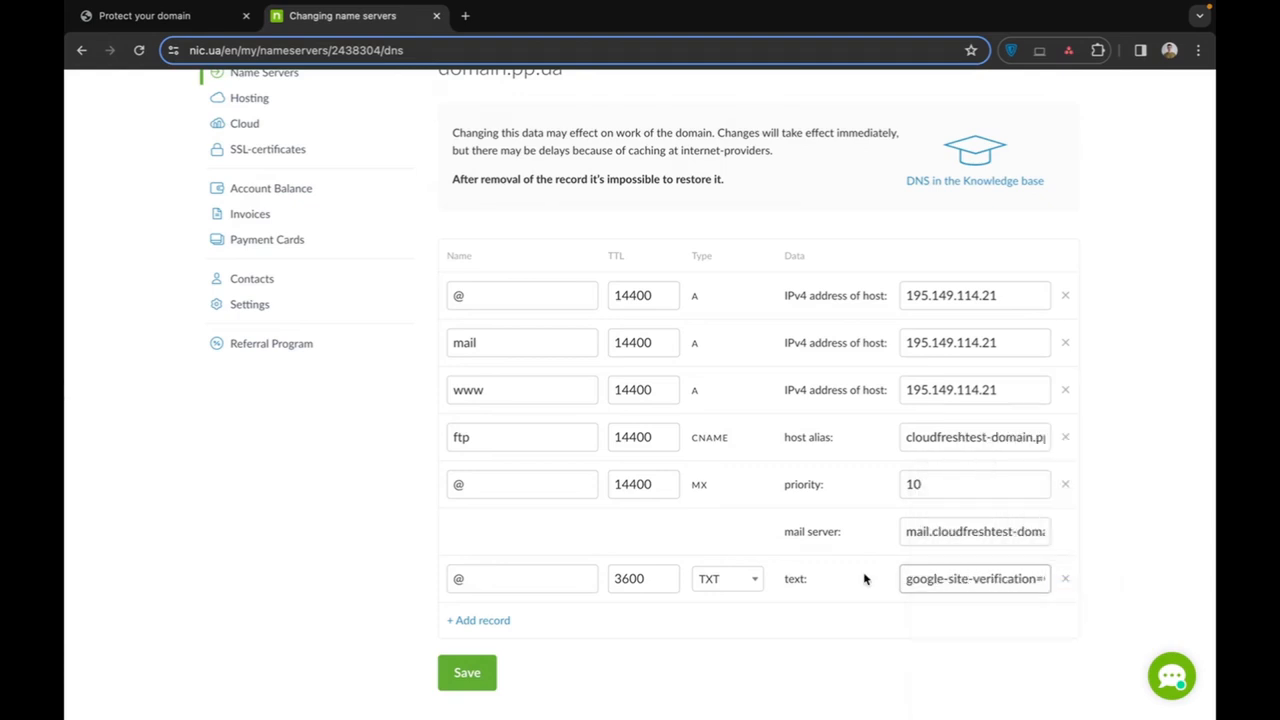
mouse_move(548, 654)
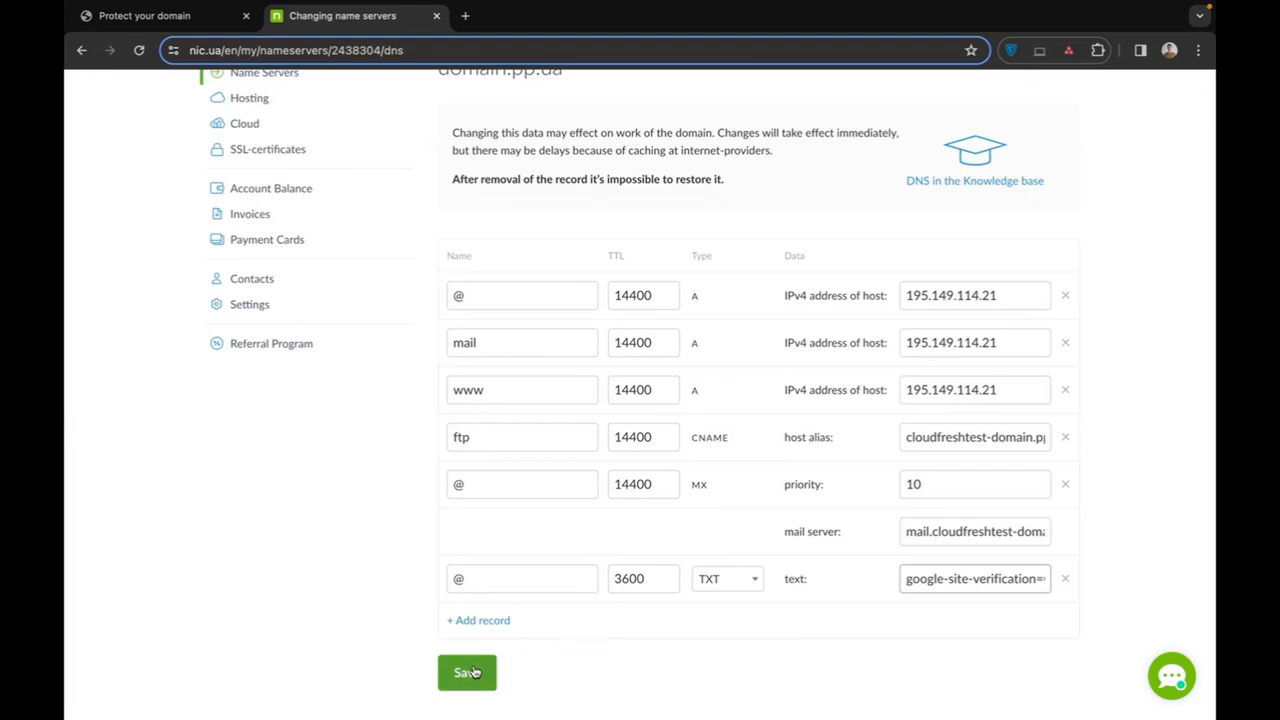
click(468, 672)
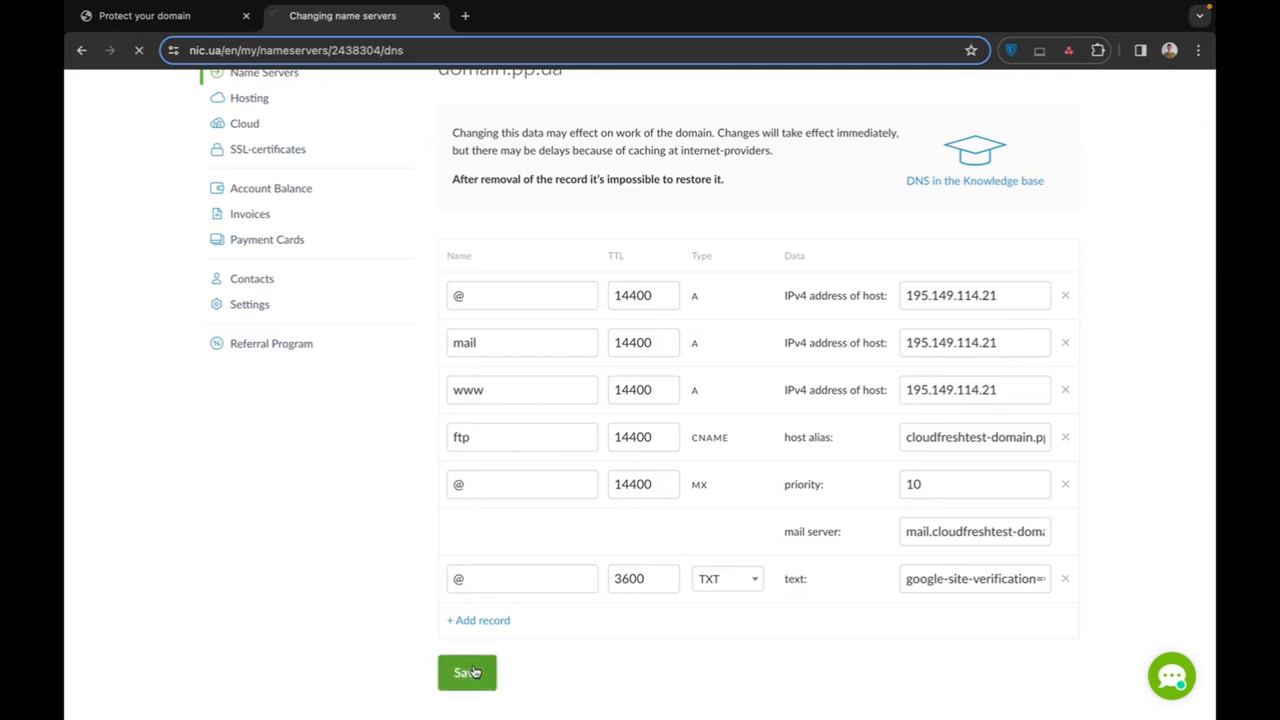
- Confirm the save and review the DNS table now listing the @ 3600 TXT google-site-verification row
click(468, 672)
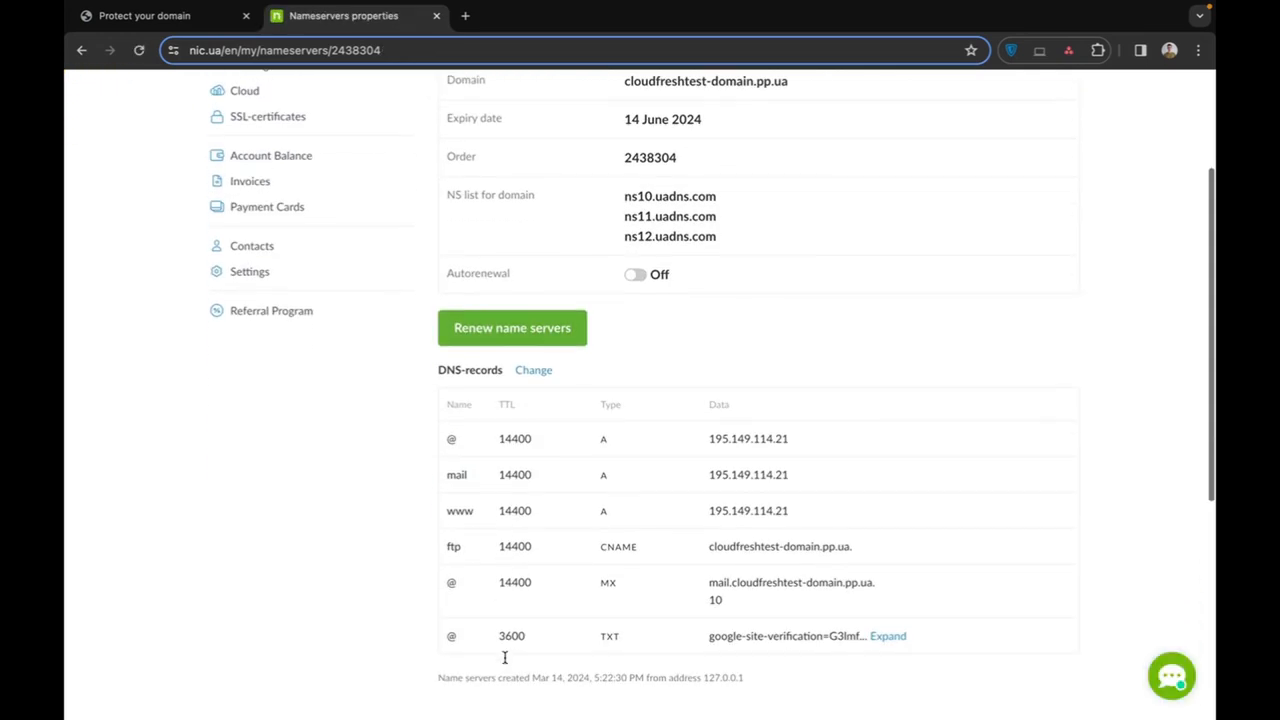
scroll(down, 3)
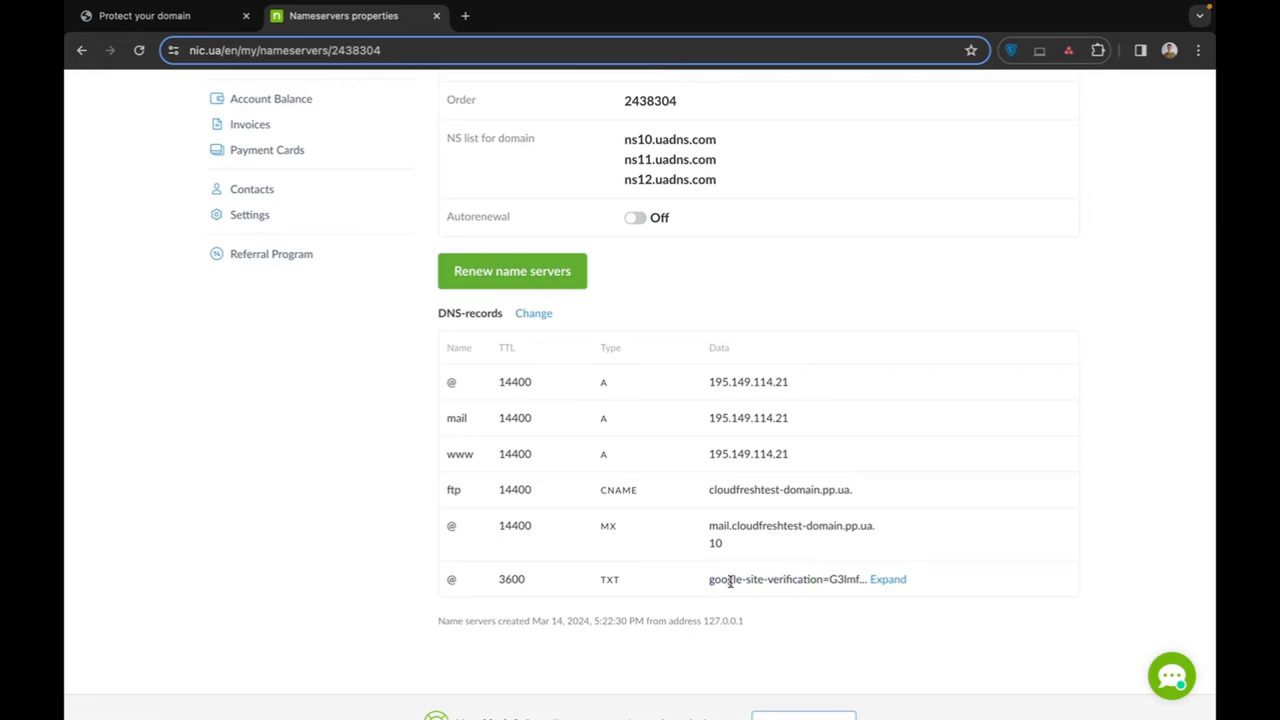
mouse_move(700, 504)
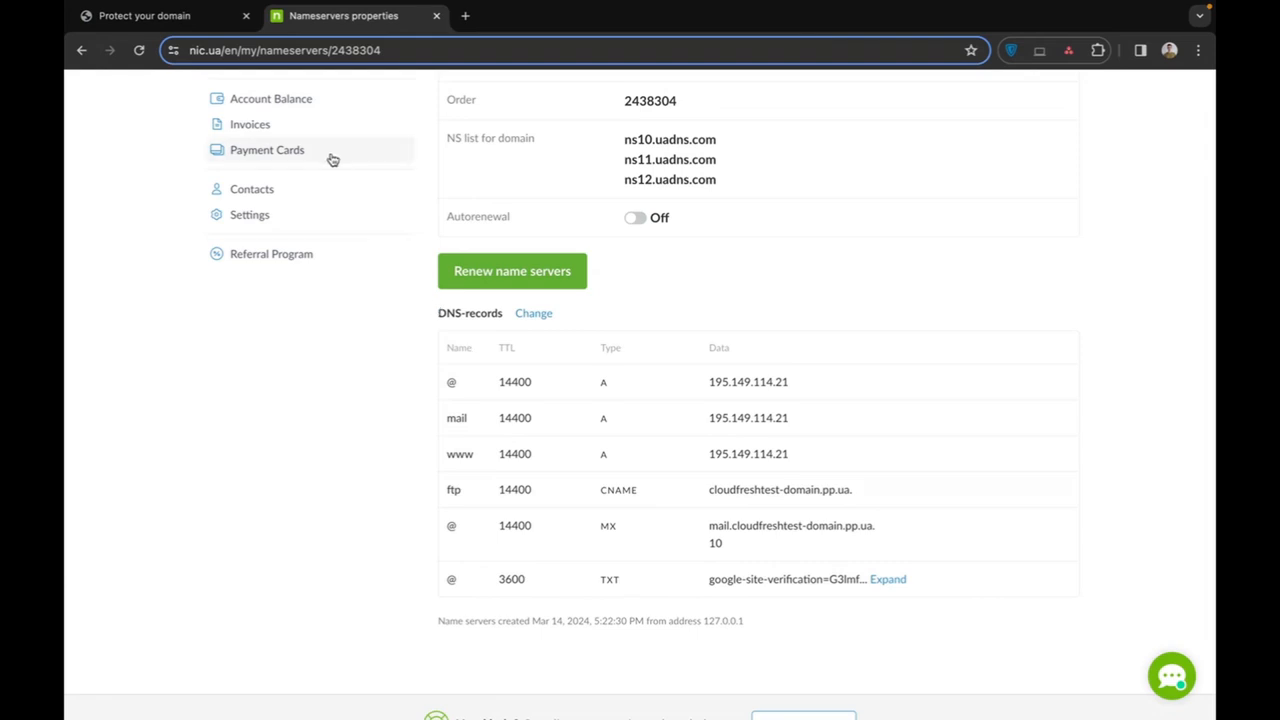
click(144, 16)
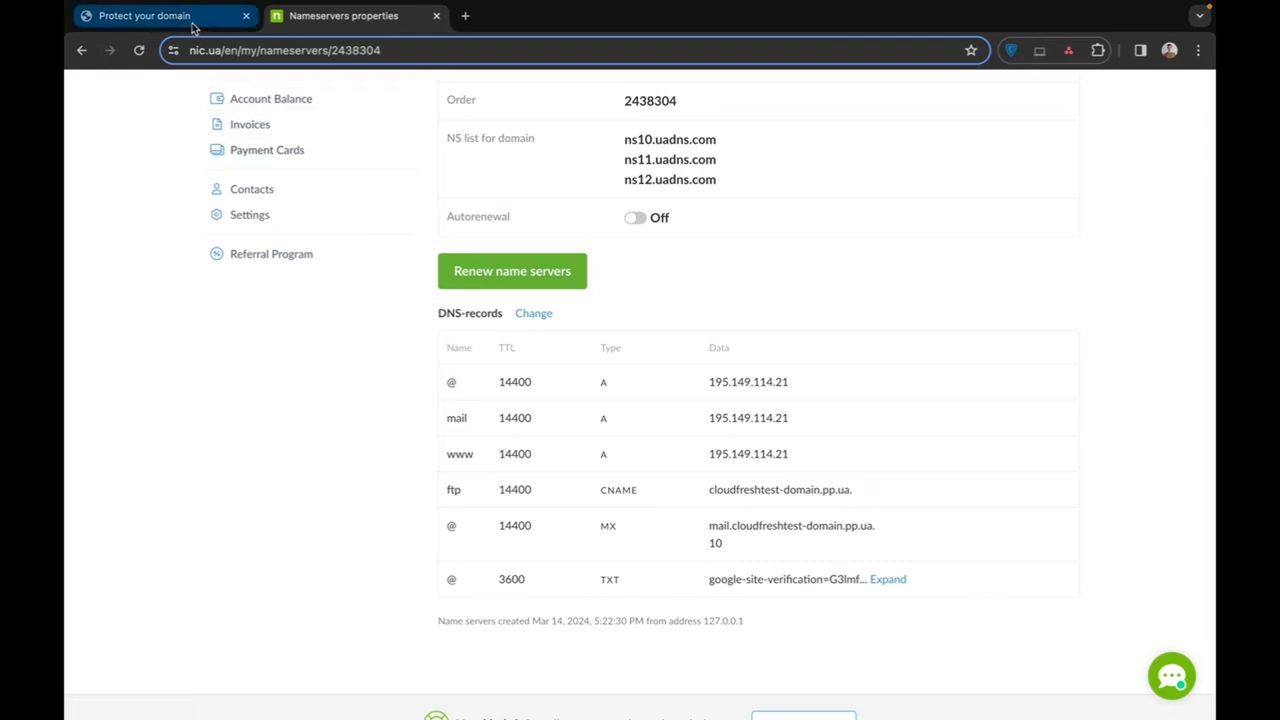
- Run PROTECT DOMAIN so cloudfreshtest-domain.pp.ua shows as Verified in Manage domains
click(144, 16)
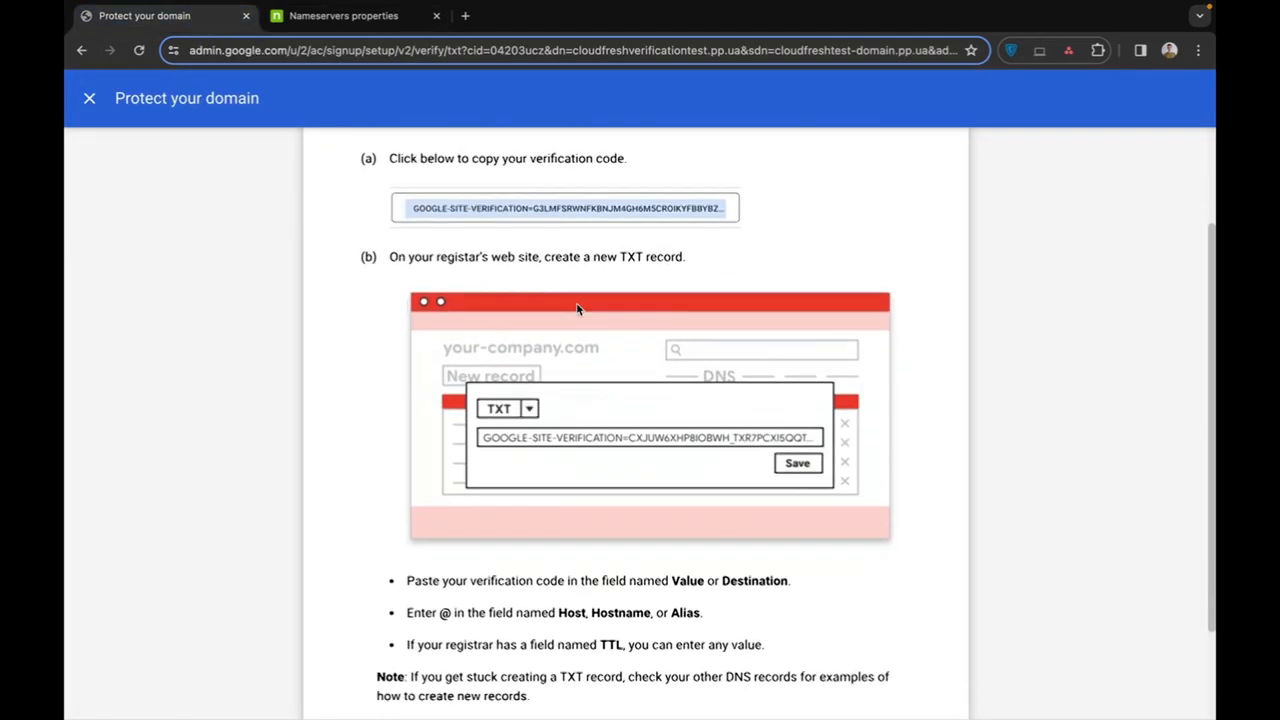
scroll(down, 3)
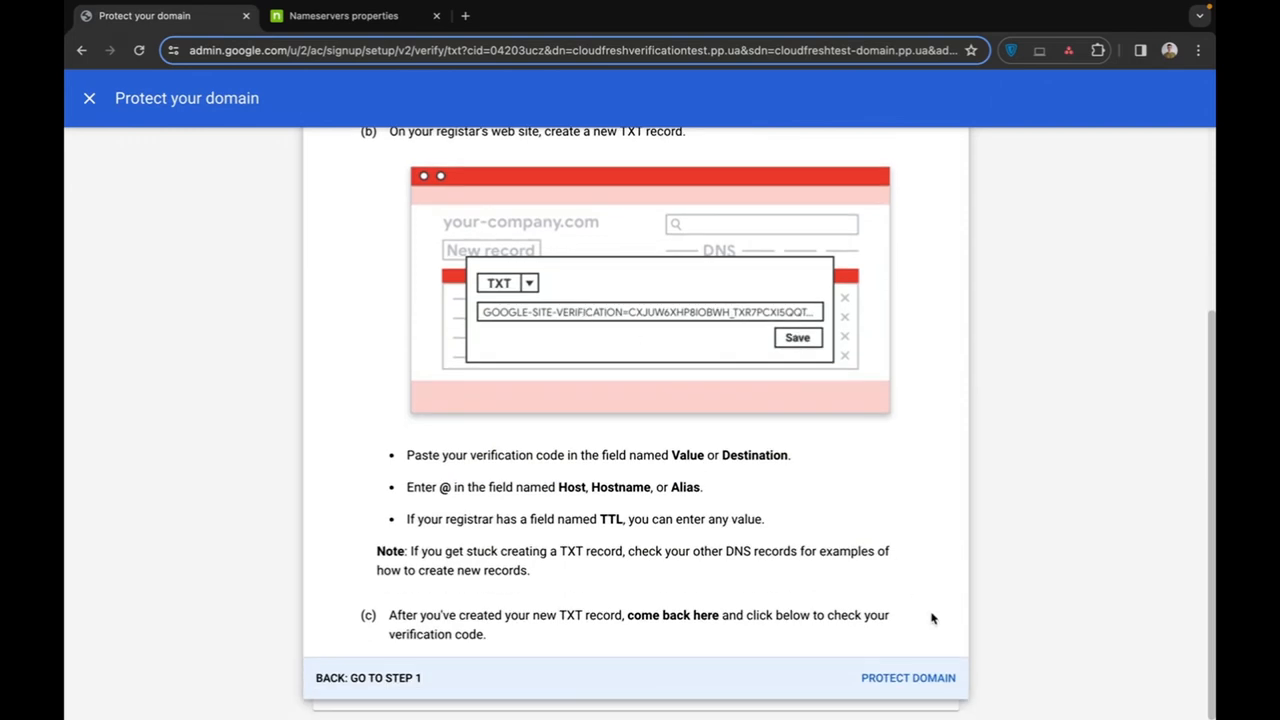
click(908, 676)
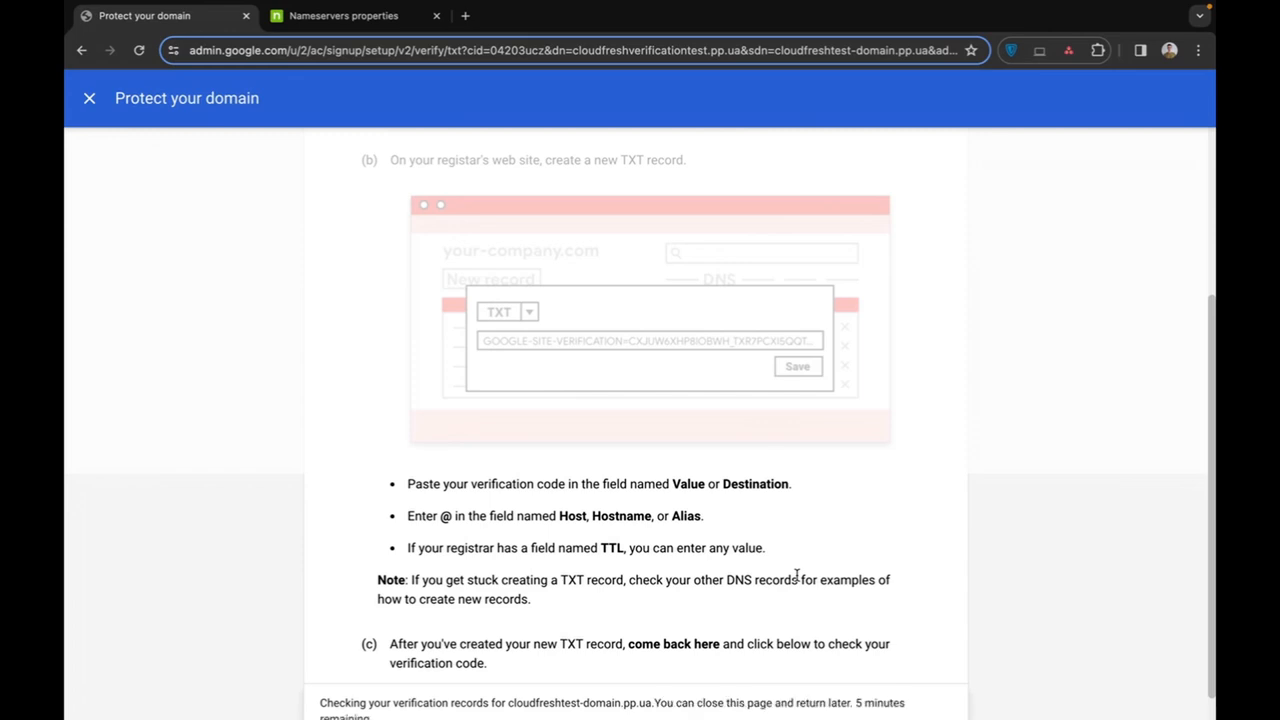
scroll(down, 3)
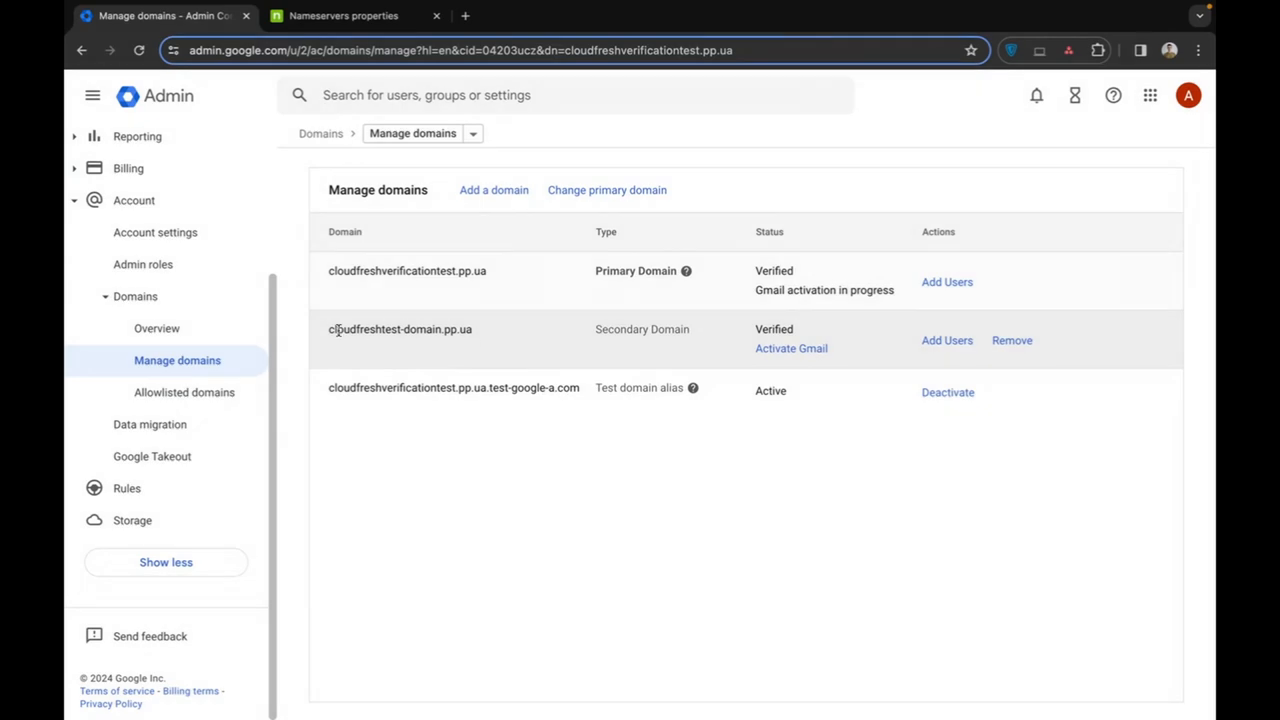
mouse_move(708, 318)
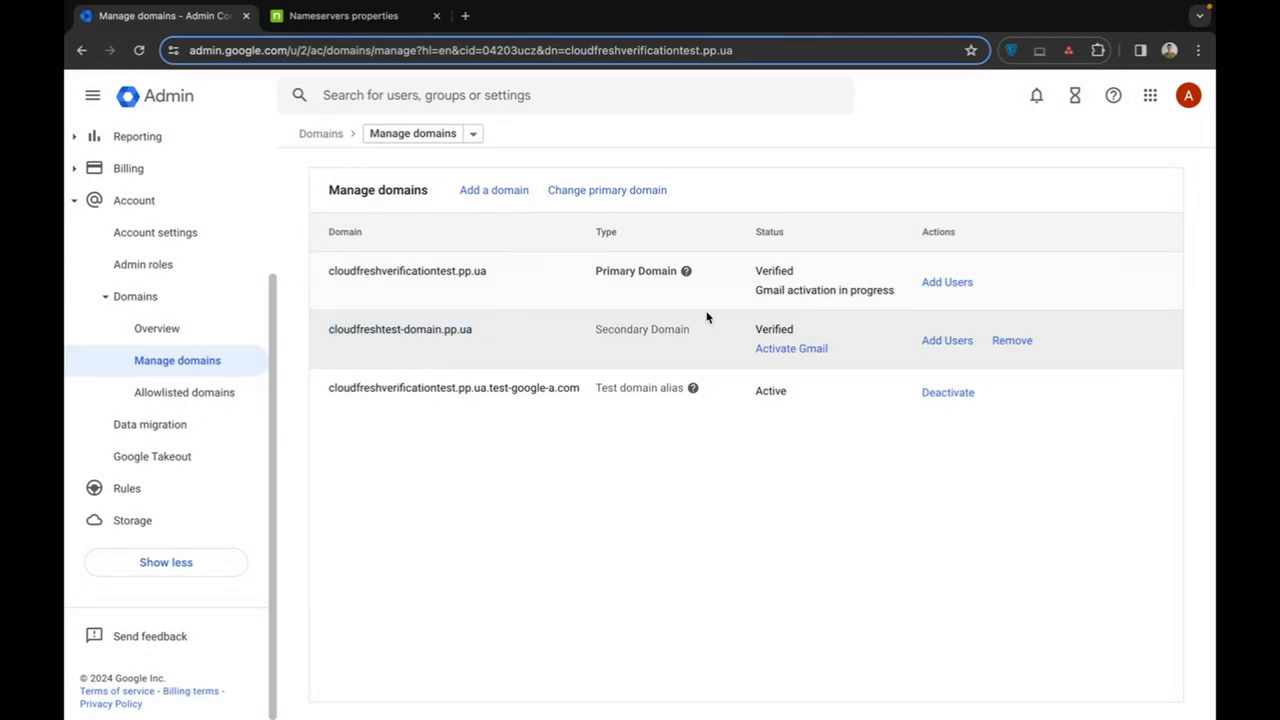
double_click(774, 328)
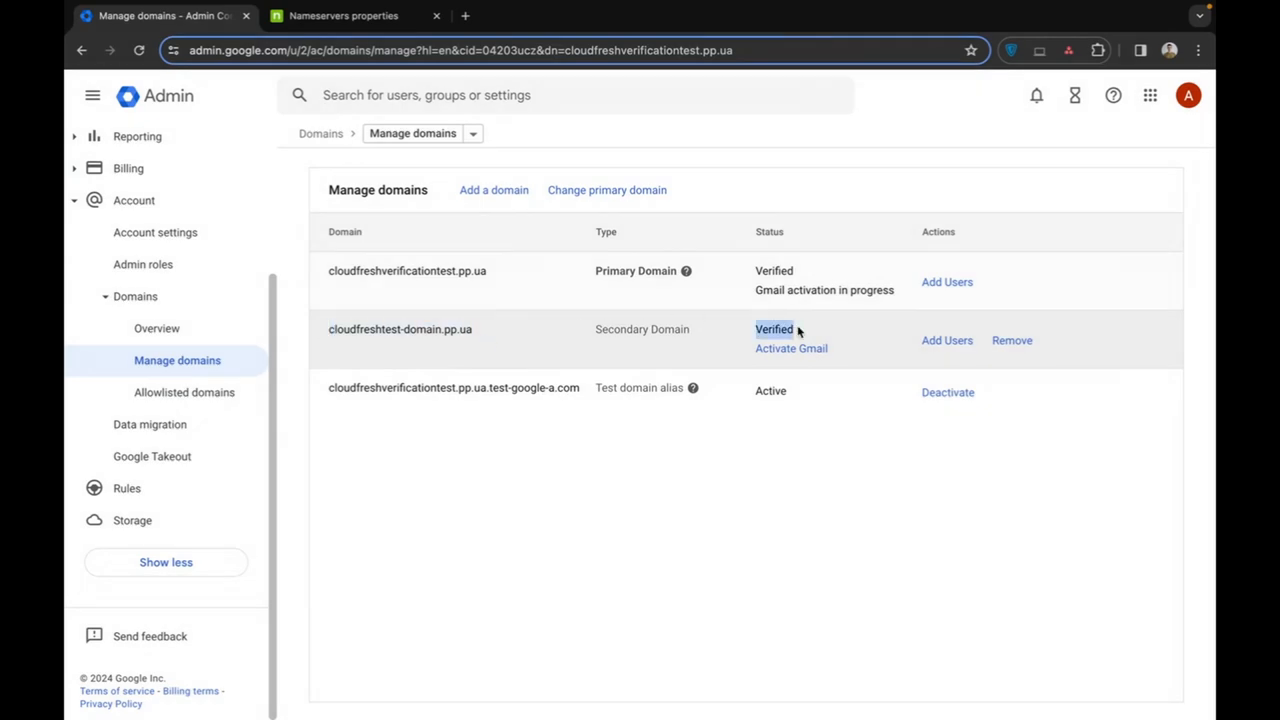